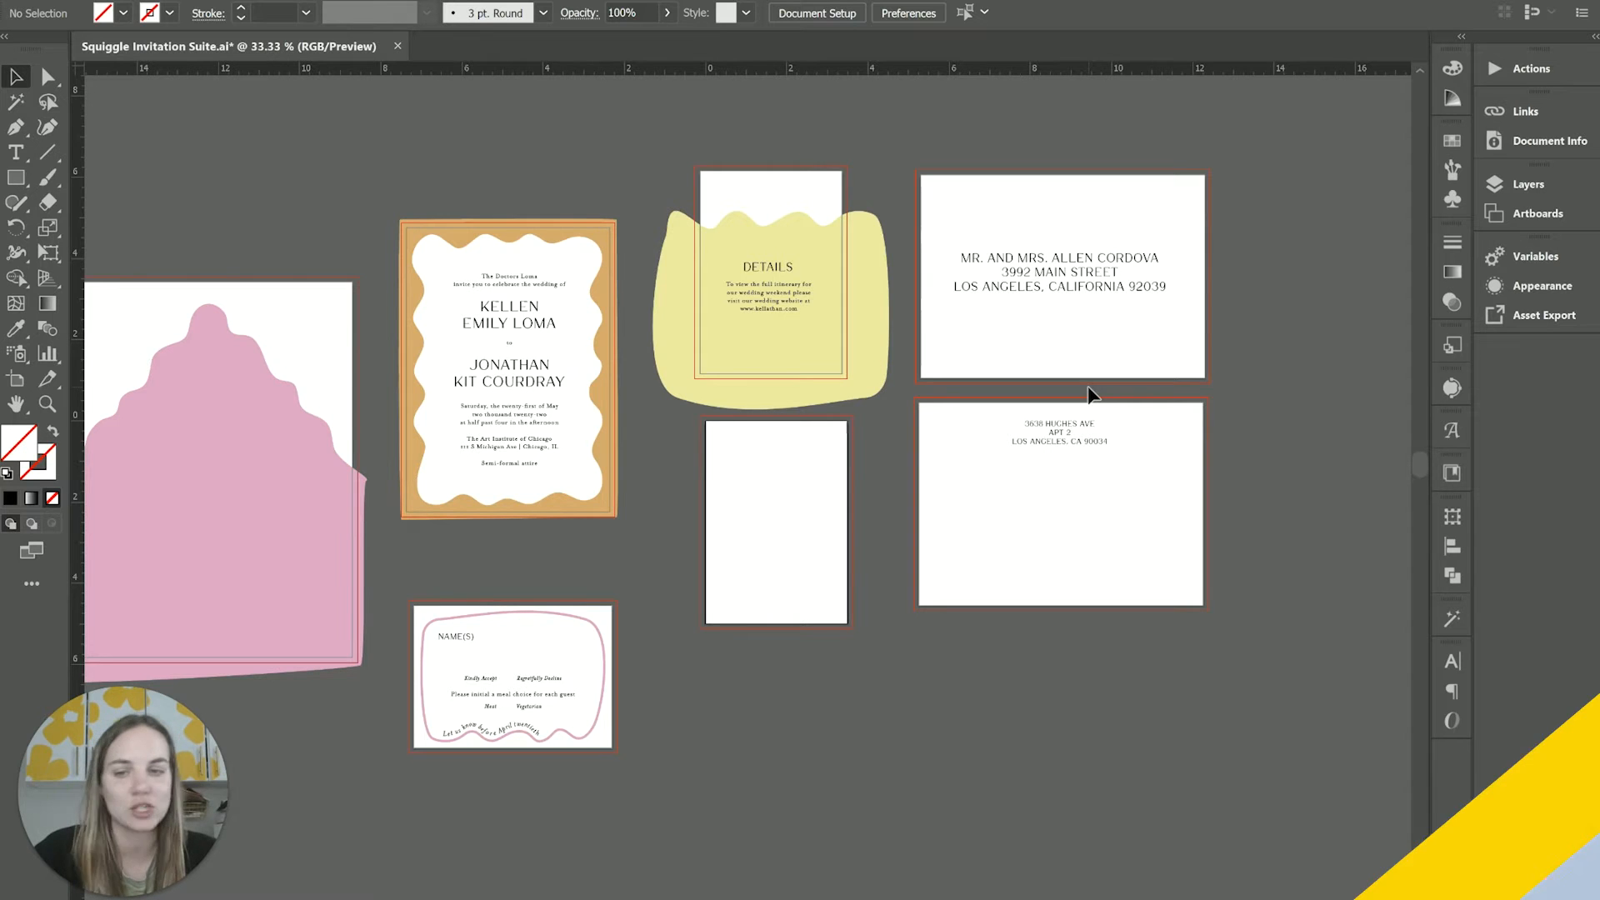
mouse_move(773, 296)
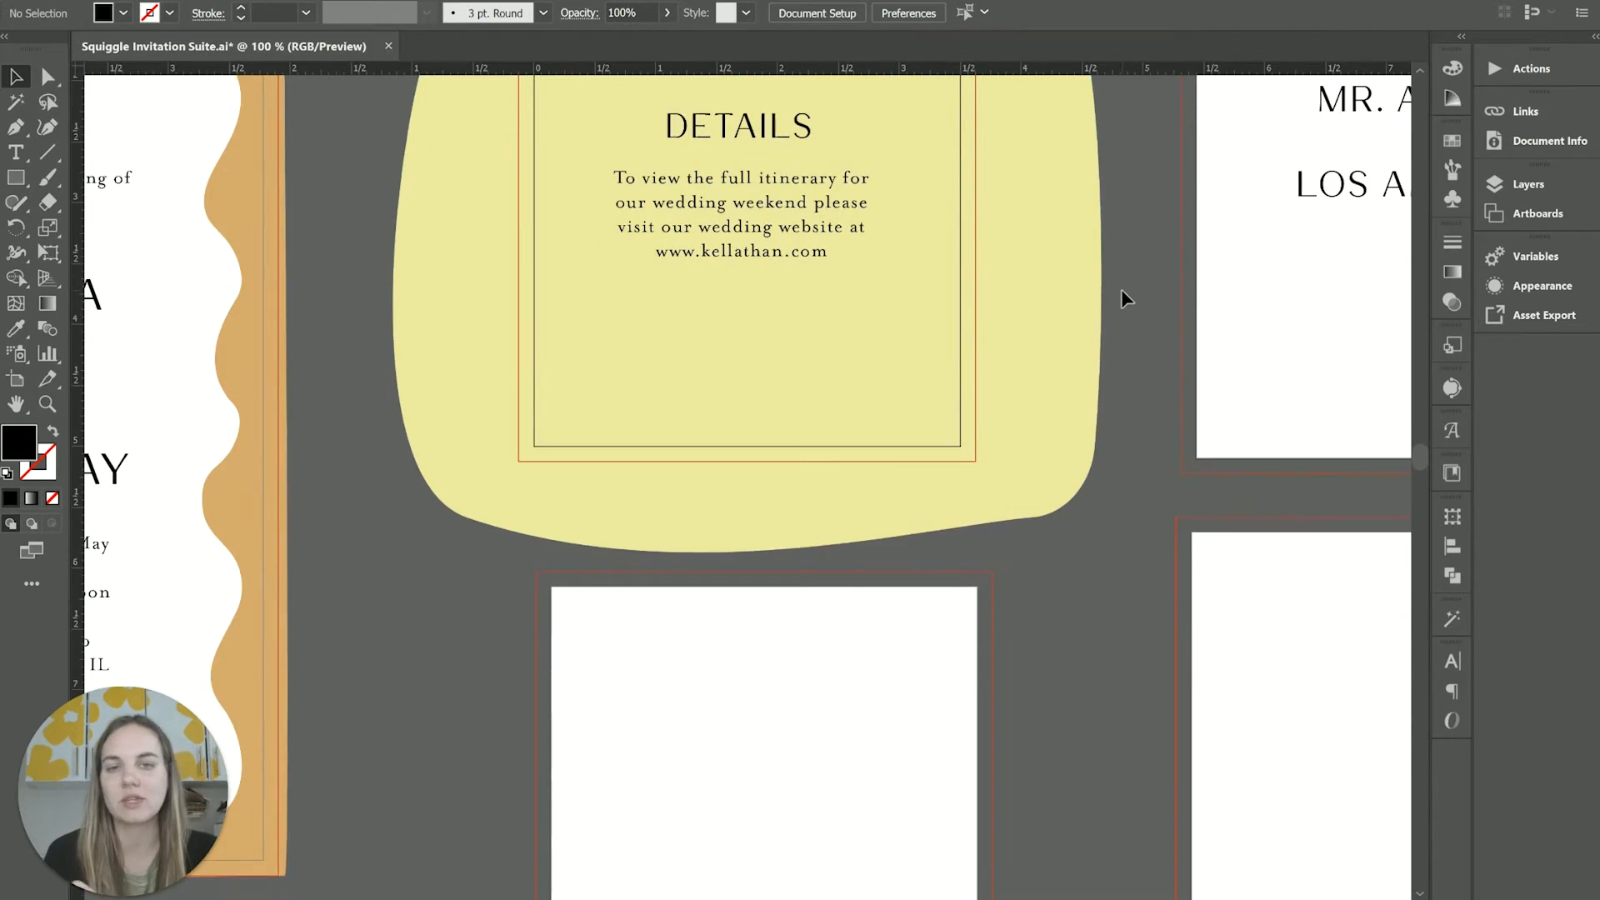
Scroll the canvas until the blank card artboard fills the view
scroll(down, 3)
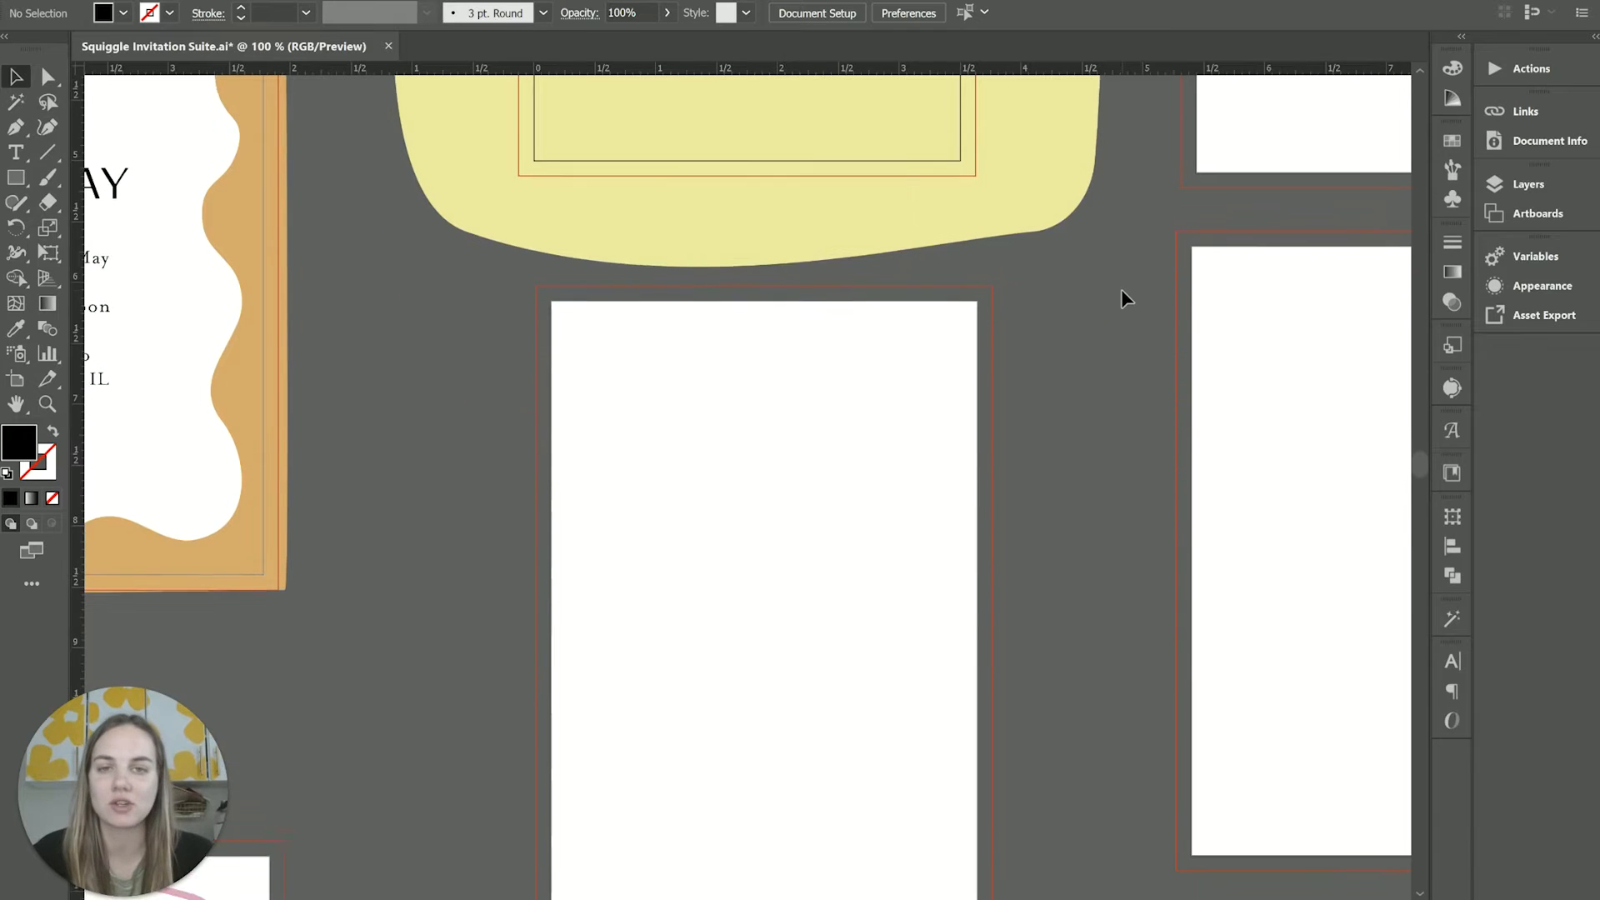
scroll(up, 3)
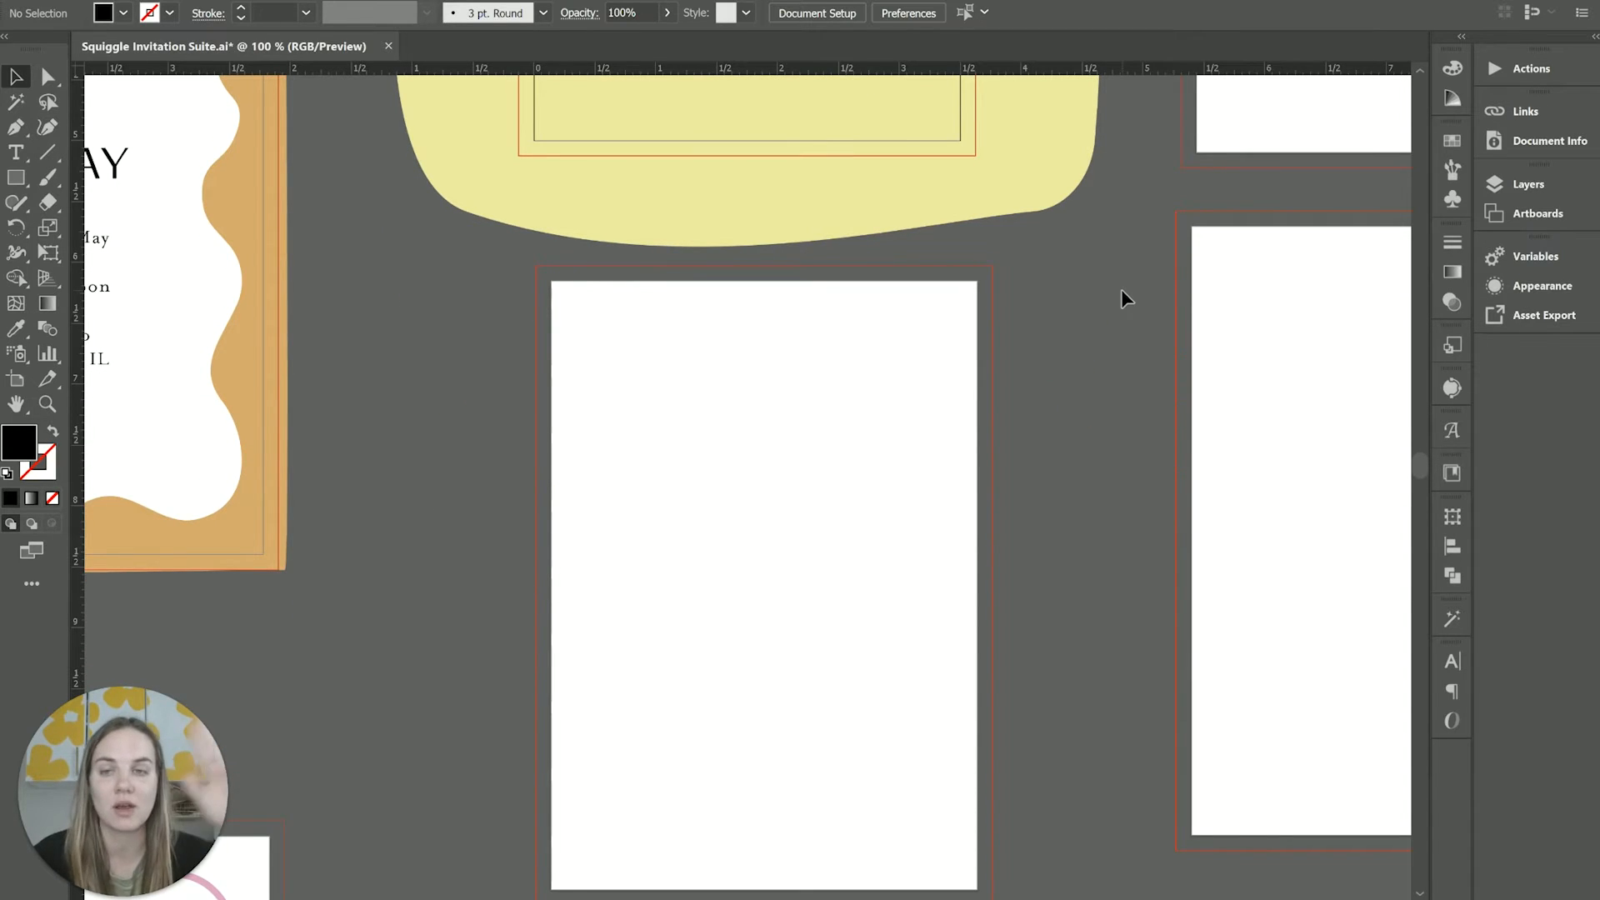
scroll(down, 3)
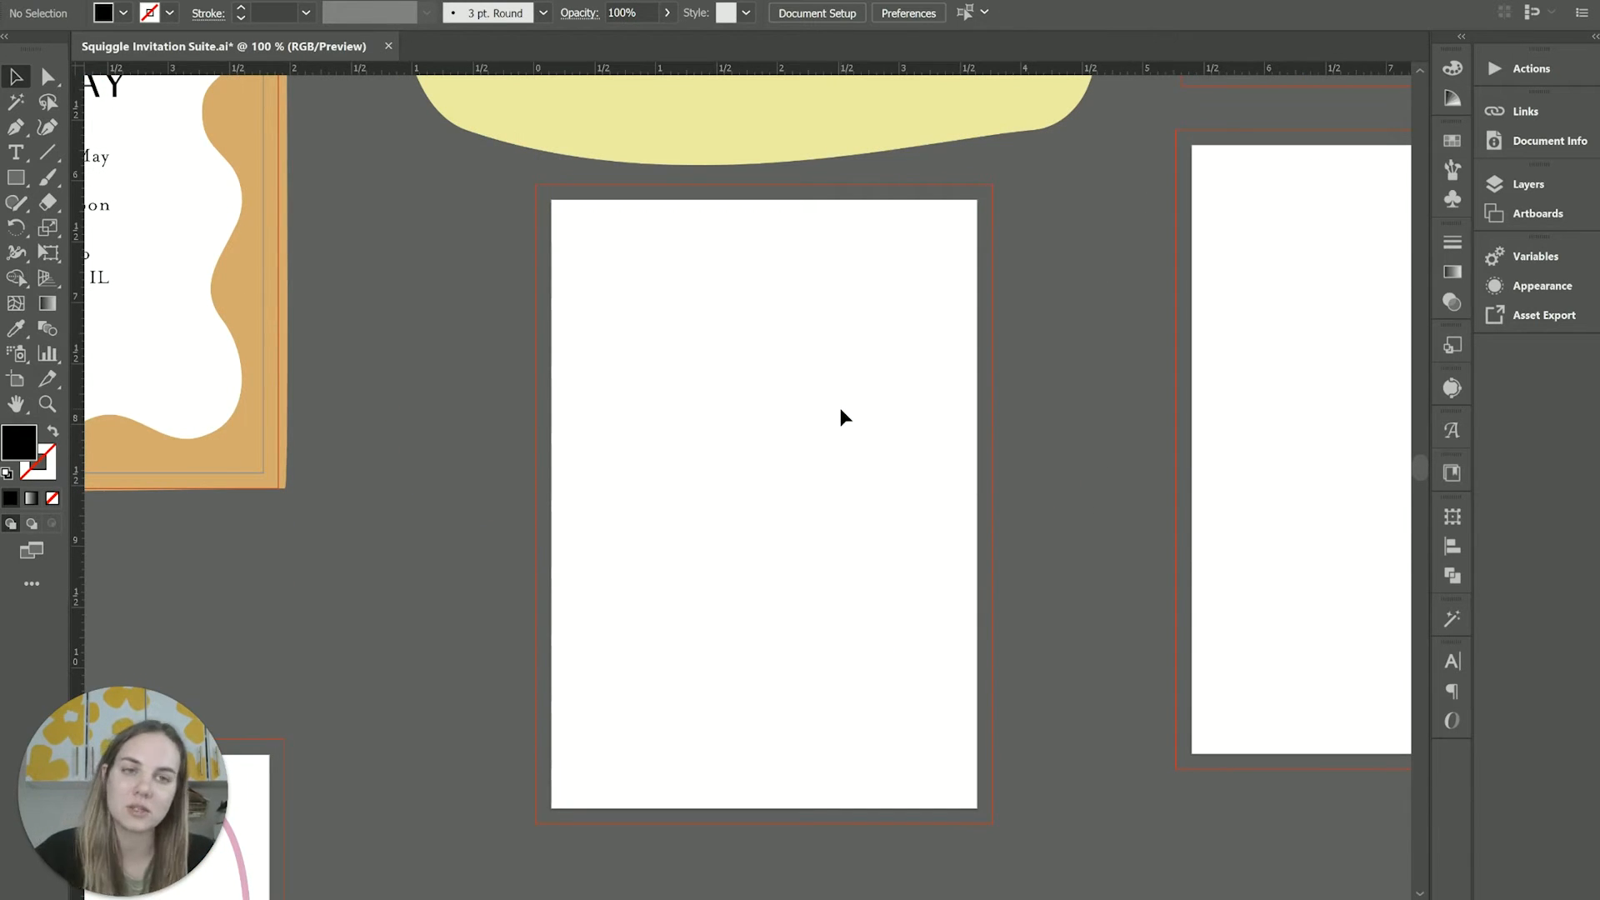
Add a point-type line on the card reading 'To view the full itinerary for our wedding weekend please visit our wedding website'
click(16, 151)
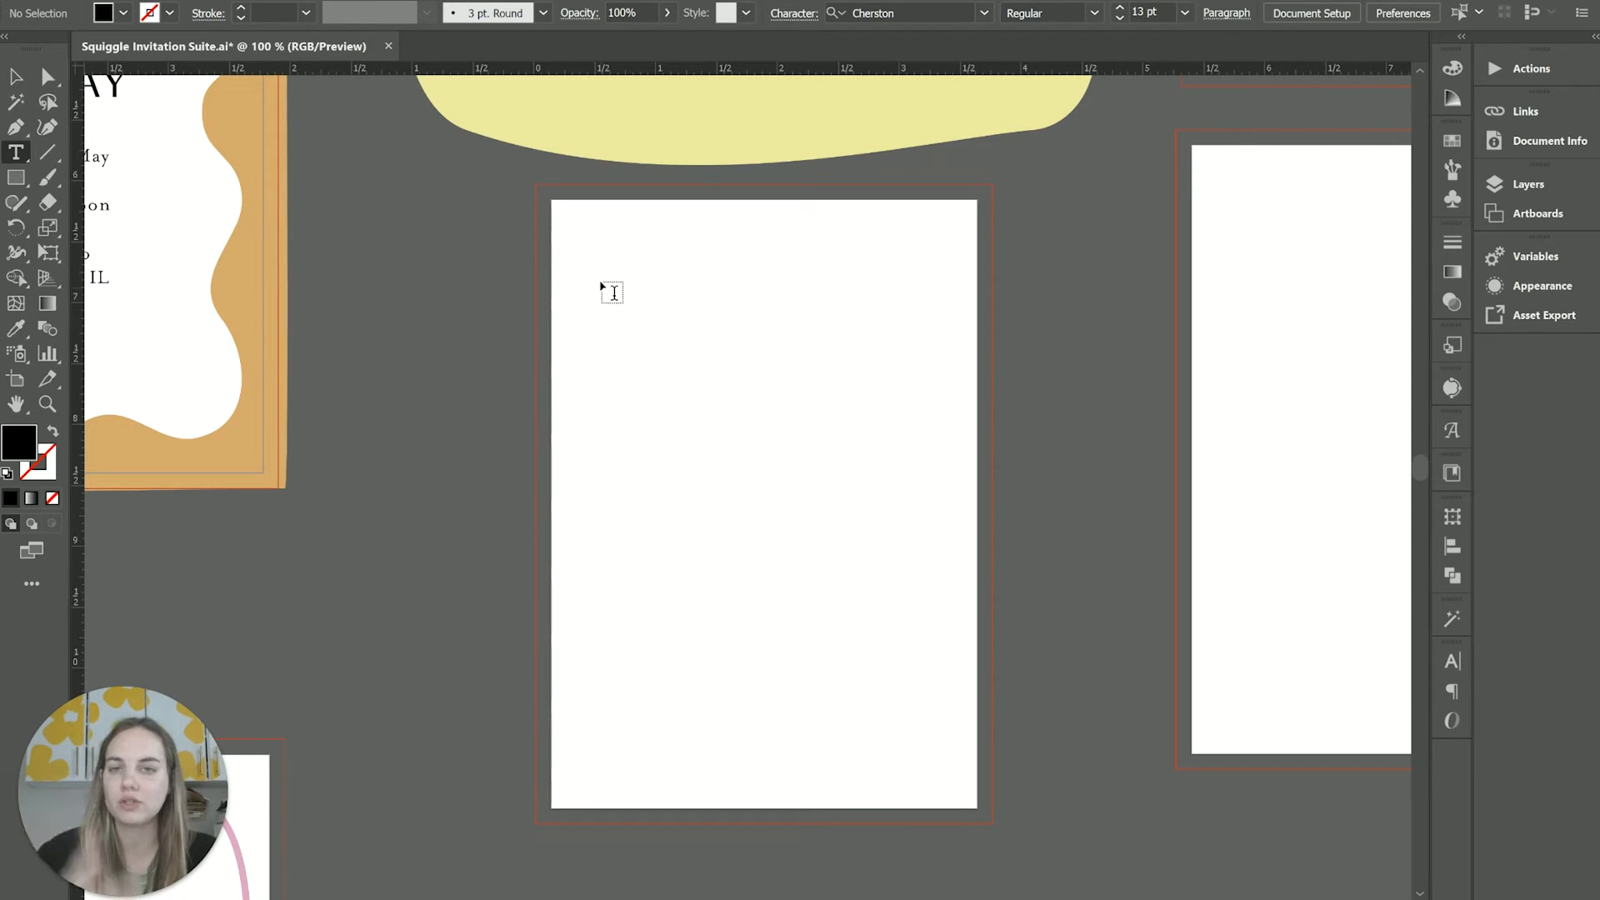
text(LOREM IPSUM)
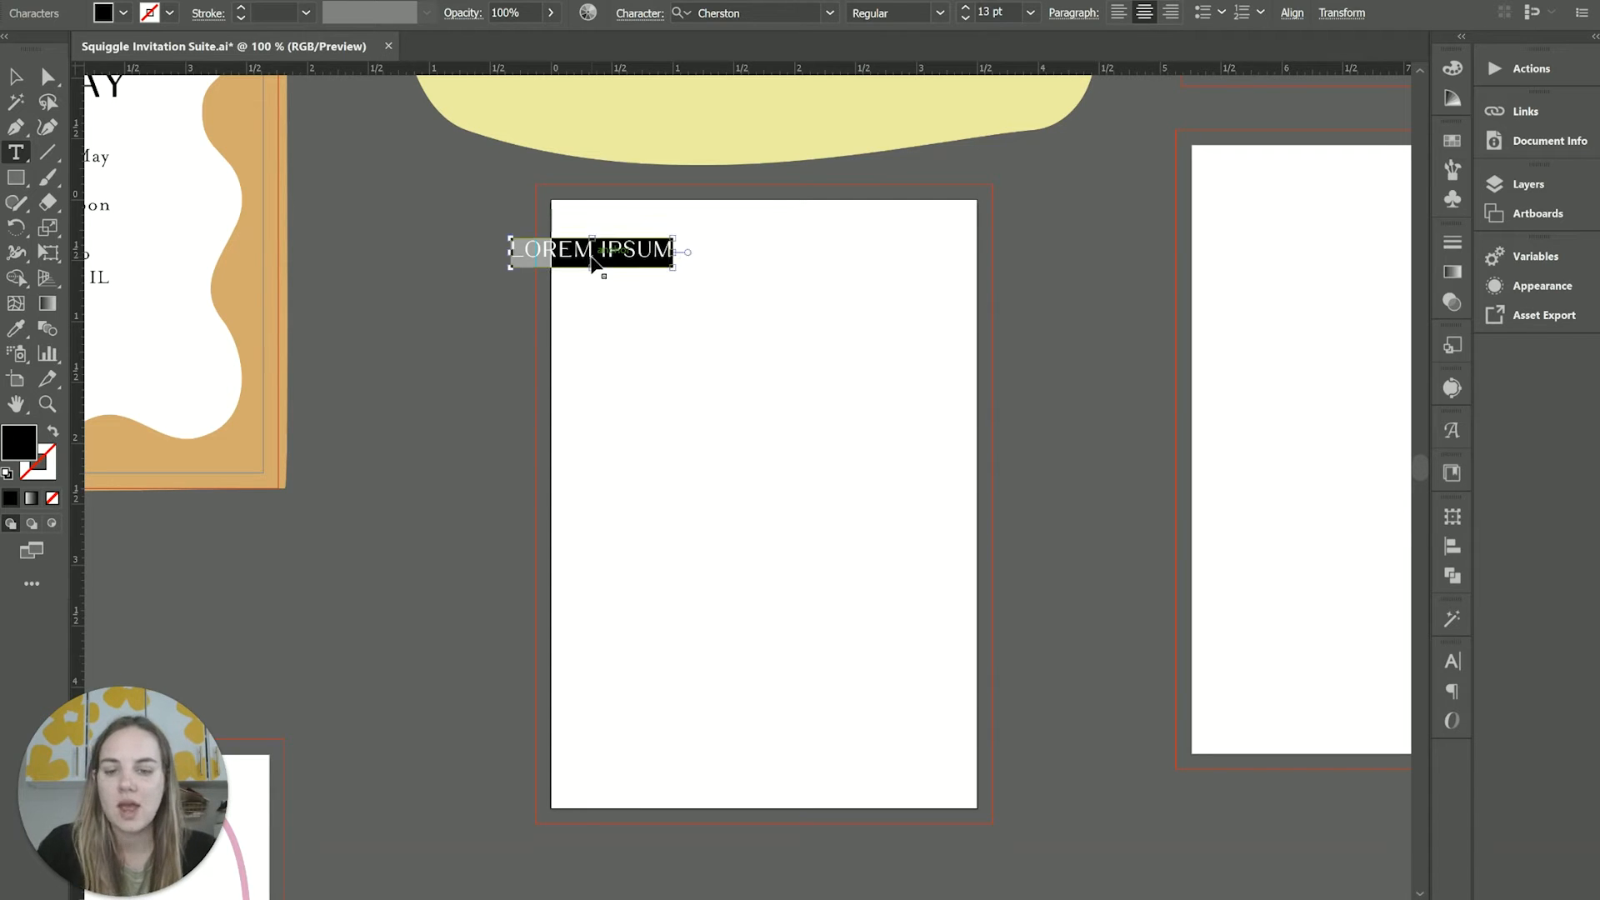
text(To view the full itinerary for our wedding weekend please visit our wedding website at)
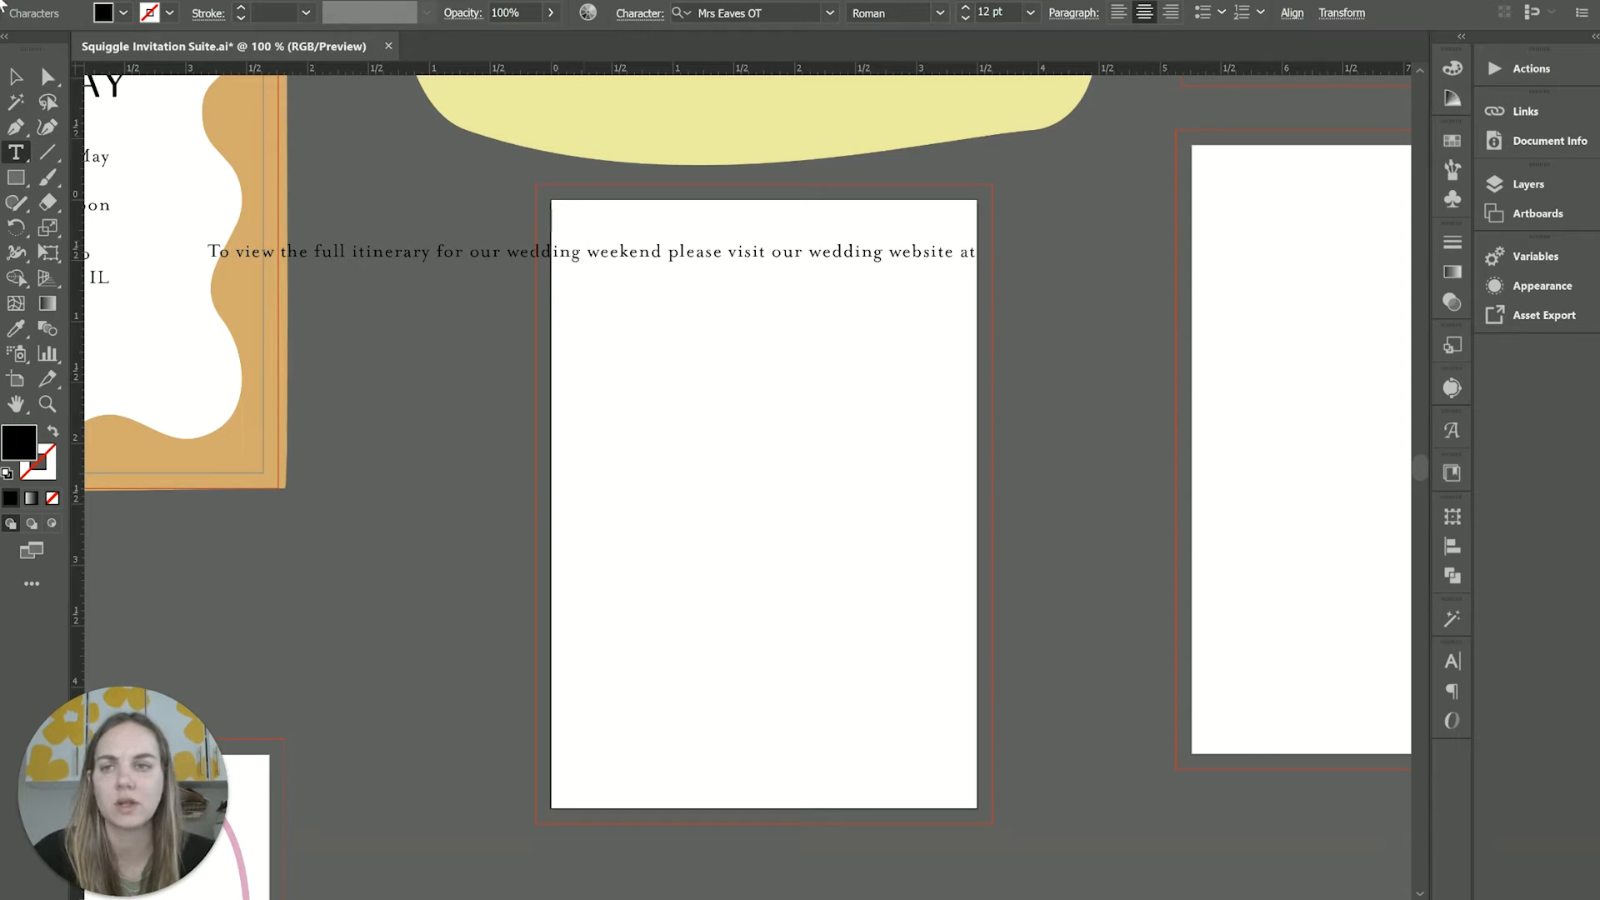
Add further point-type test lines of filler text 'jkljfdlksajkdsalksjaklaj' beside the itinerary line
click(591, 251)
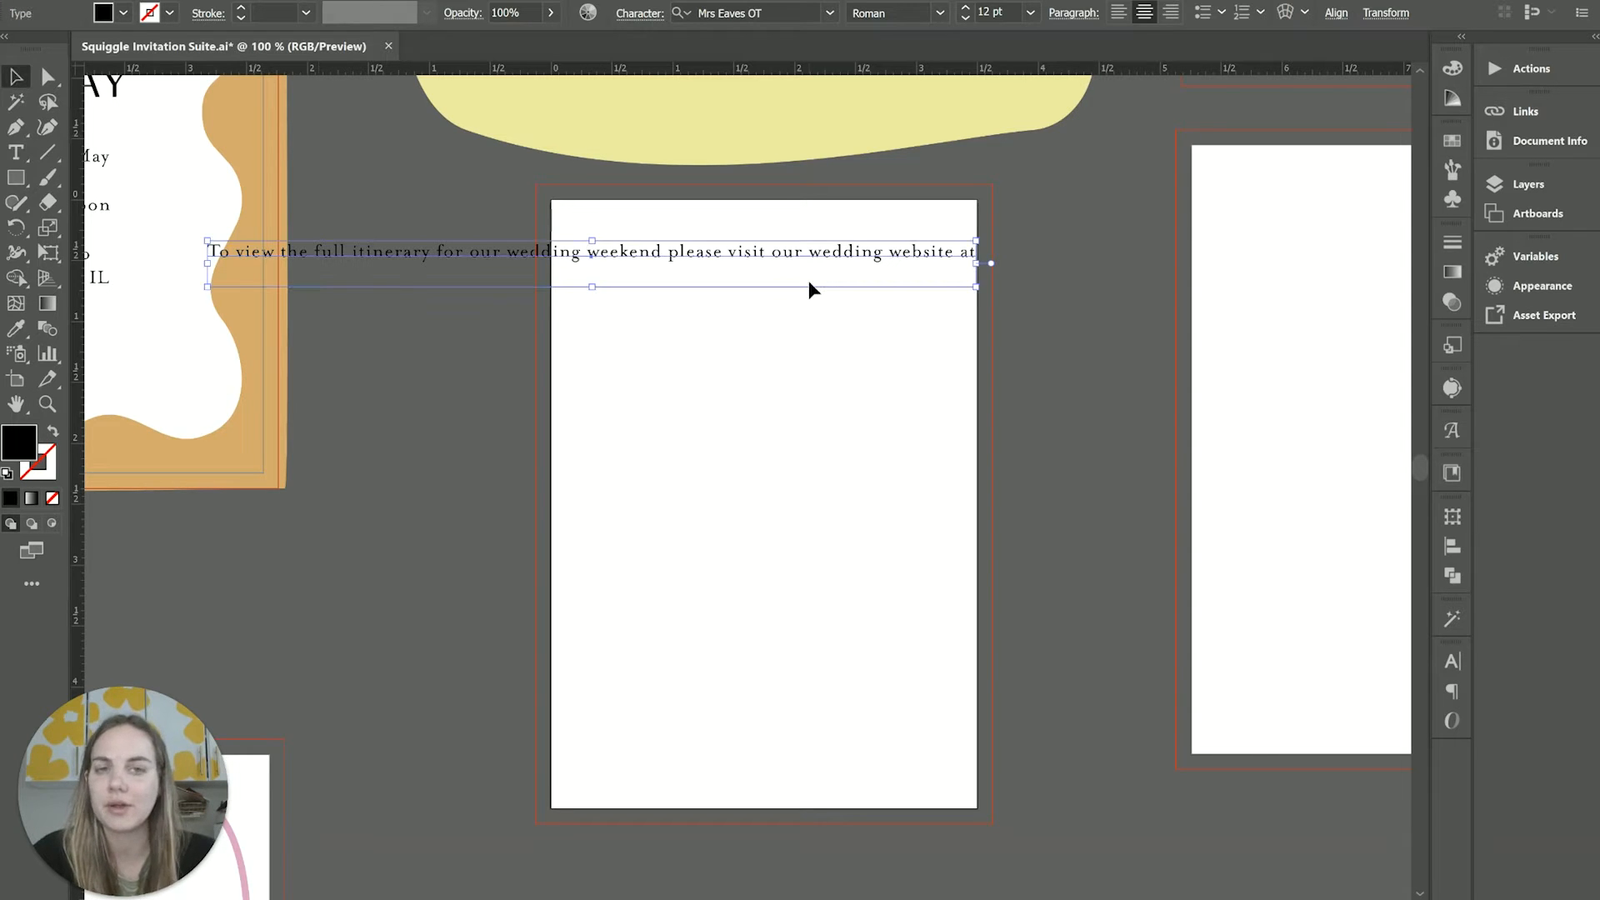
mouse_move(777, 359)
text(ghalsjskld)
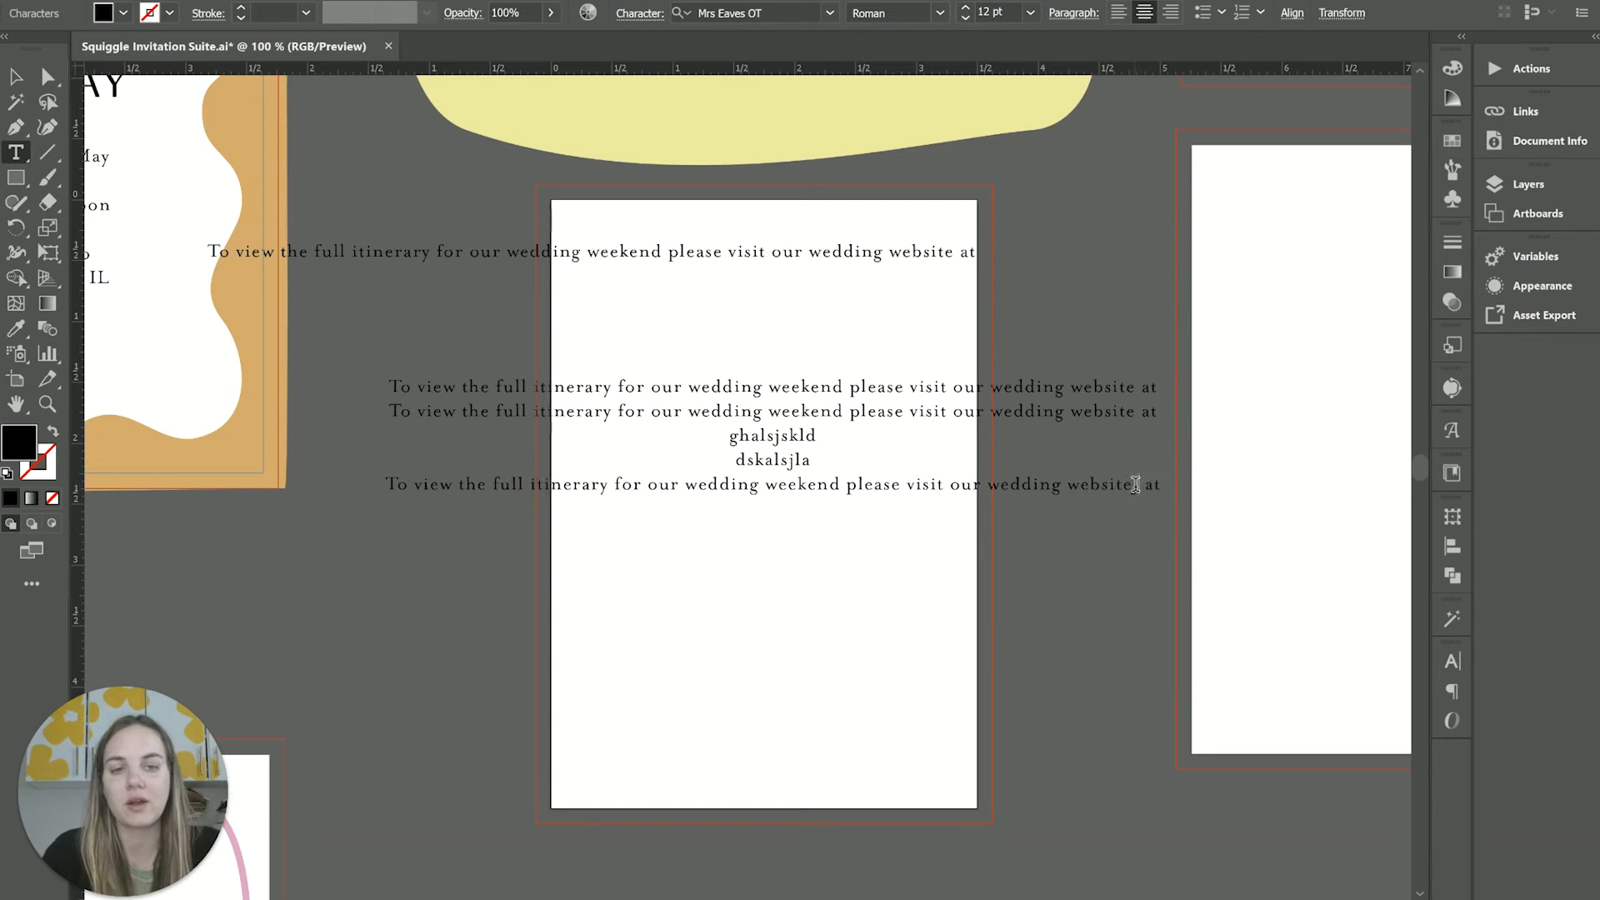
text(jkljfdlksajkdsalksjaklaj)
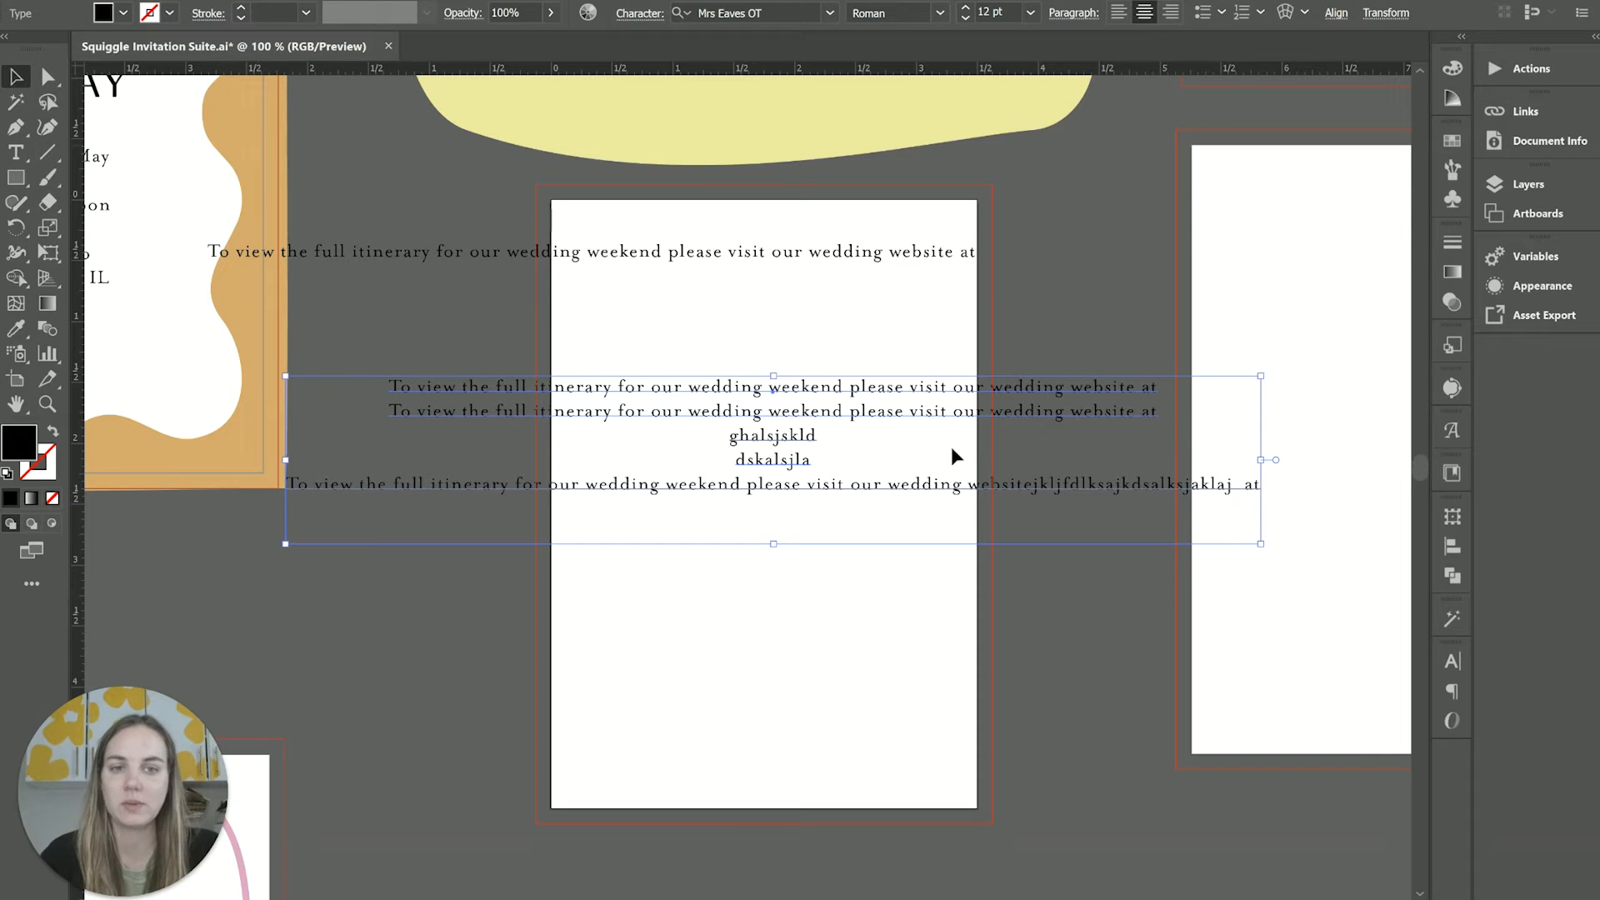
mouse_move(1074, 479)
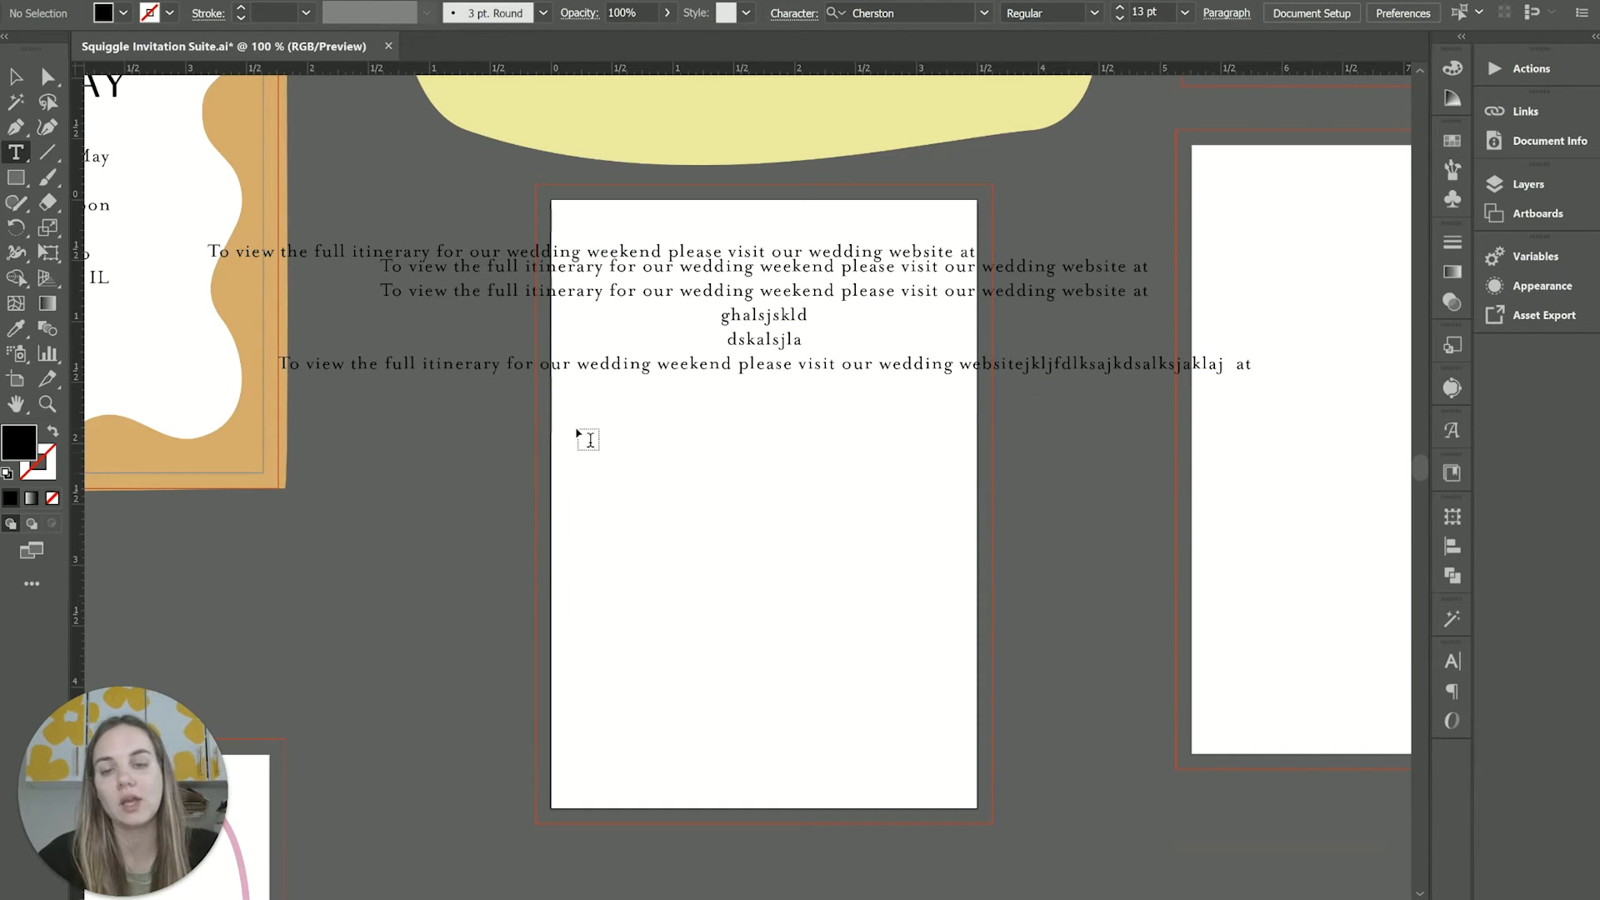
mouse_move(587, 423)
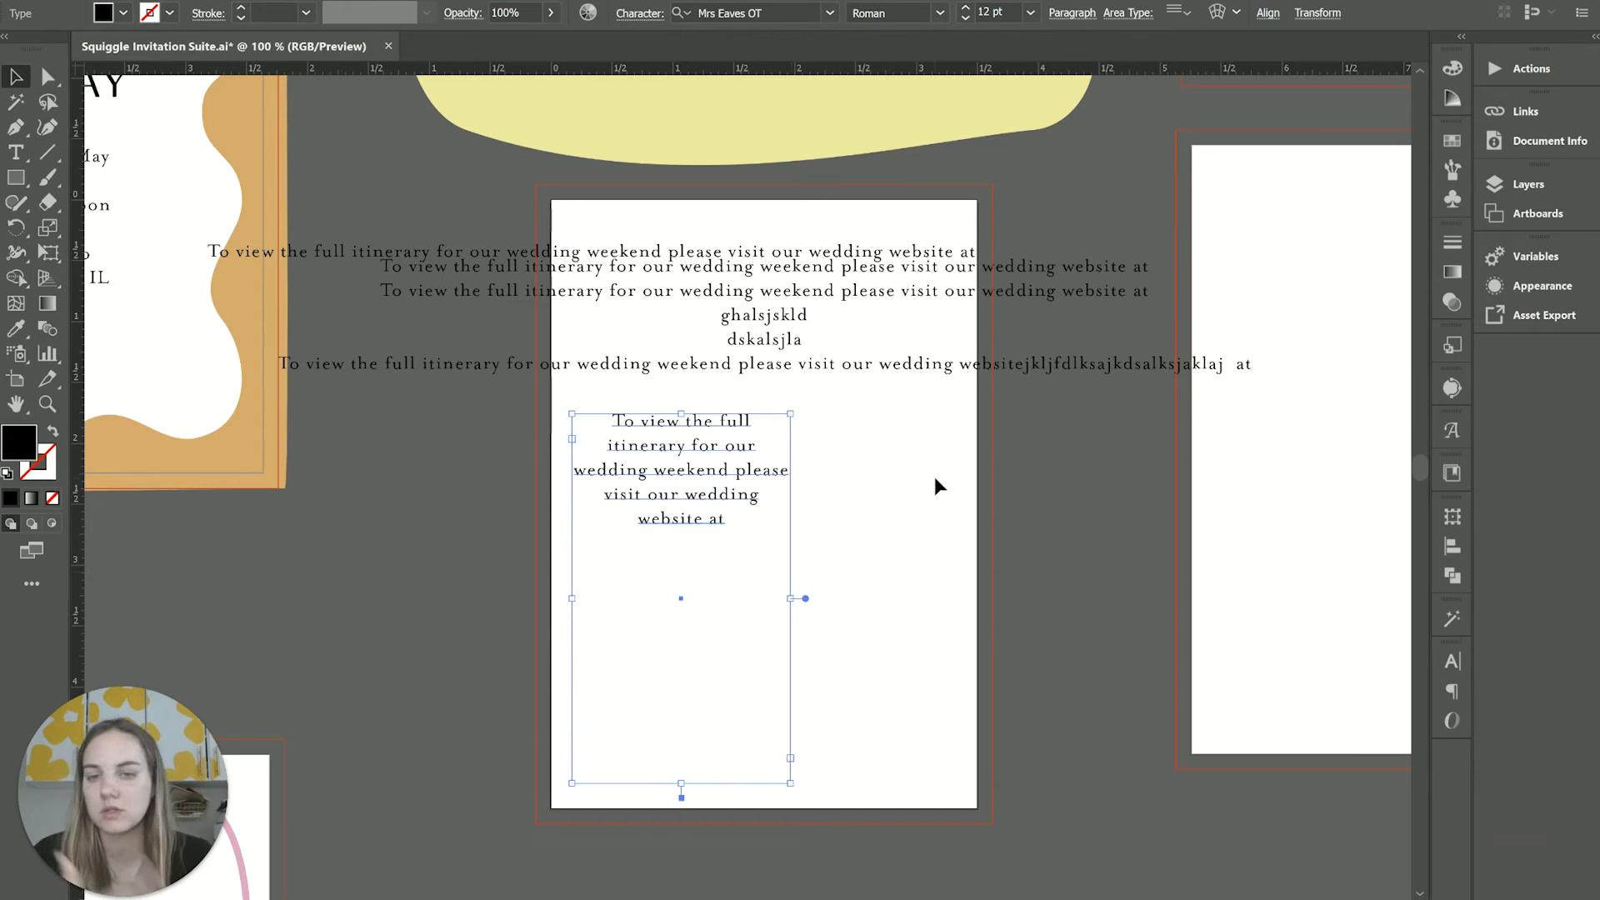
mouse_move(794, 608)
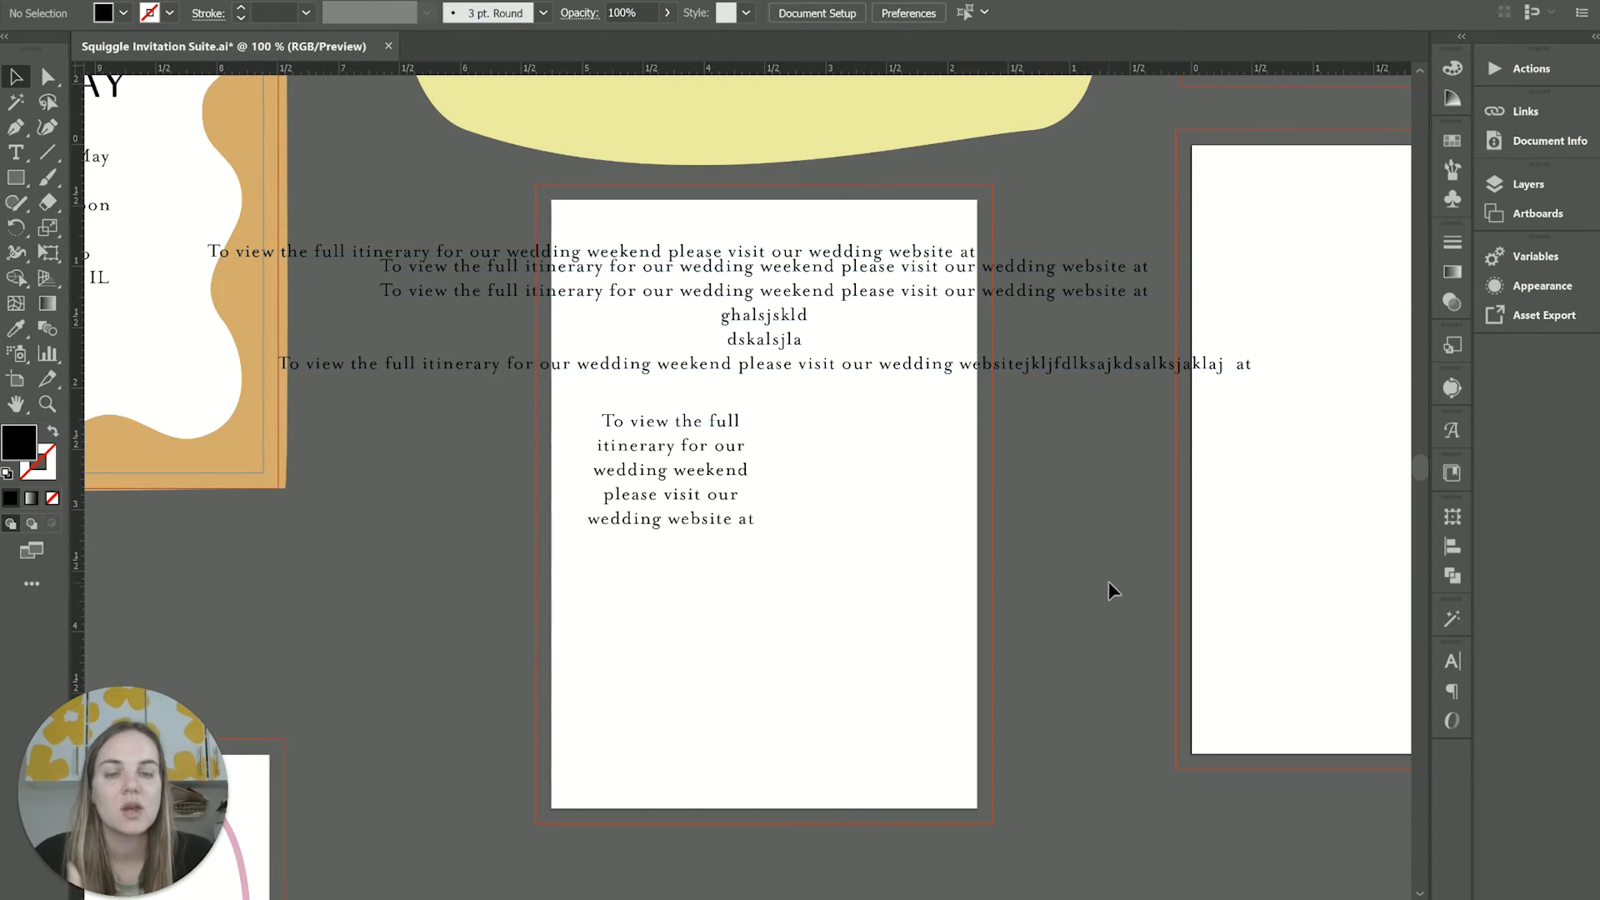
mouse_move(1036, 296)
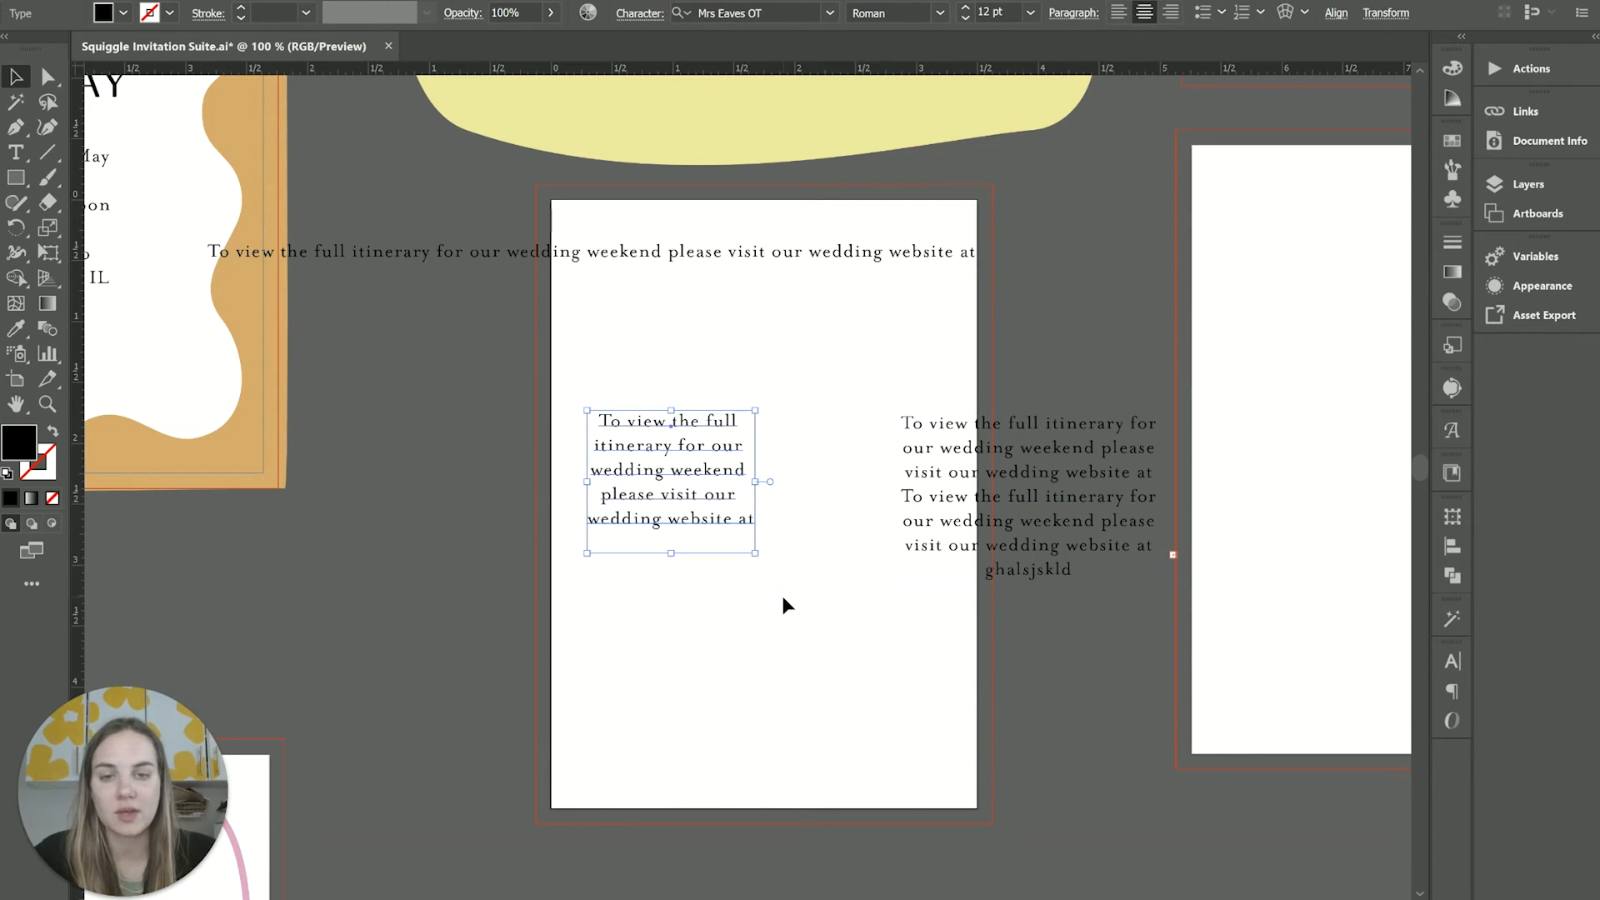
mouse_move(719, 574)
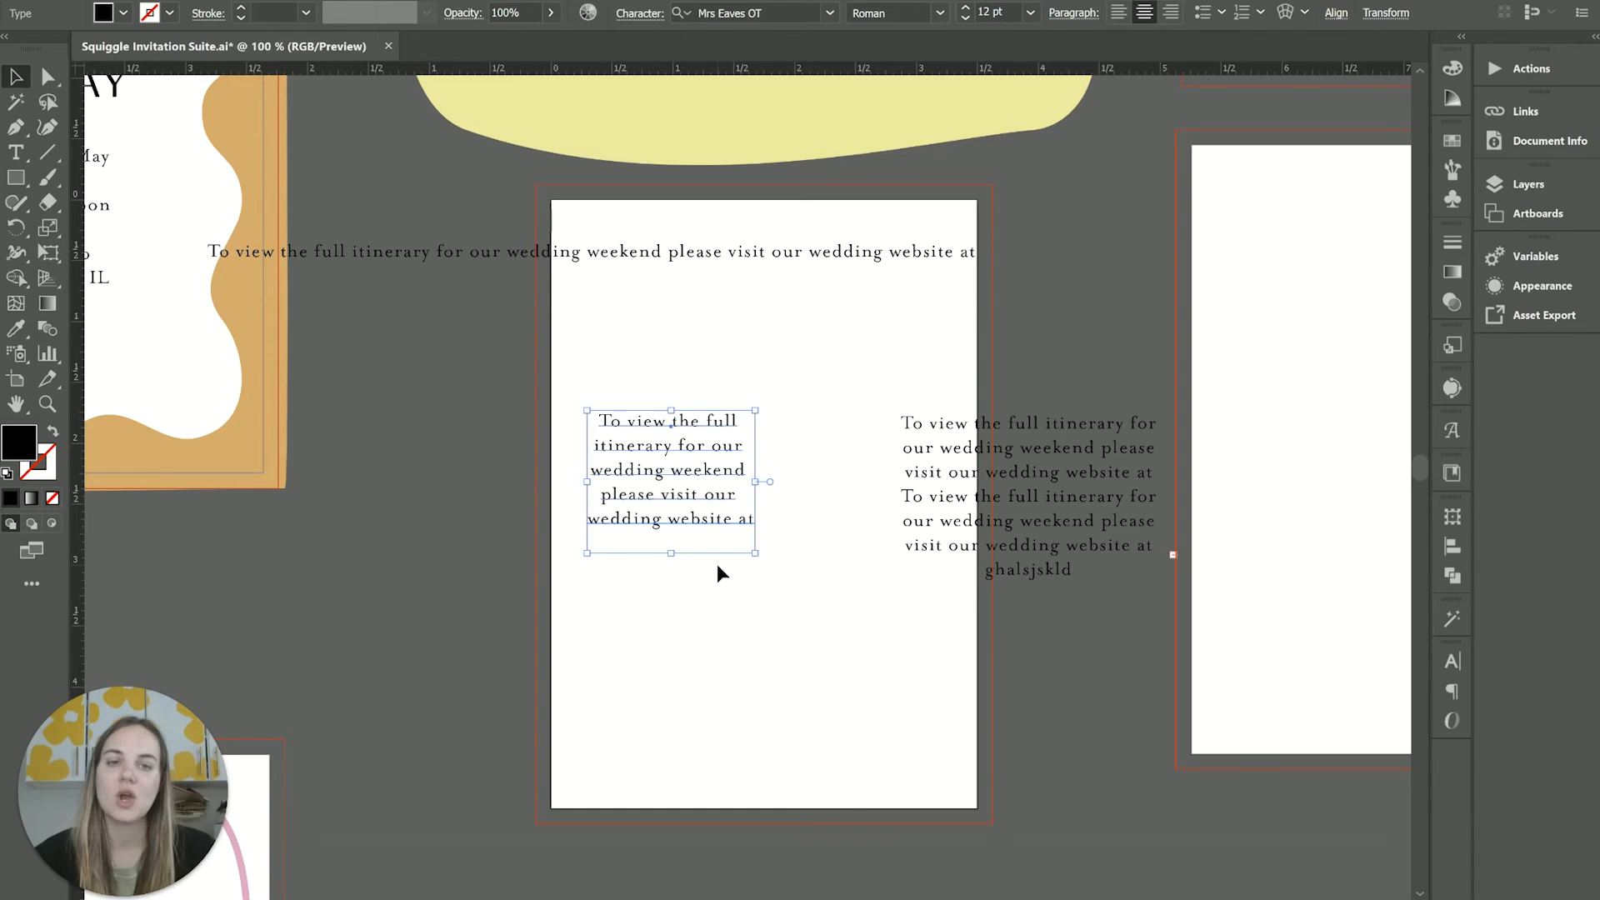
Resize the stacked itinerary block into a tall frame and move it onto the card
click(1028, 495)
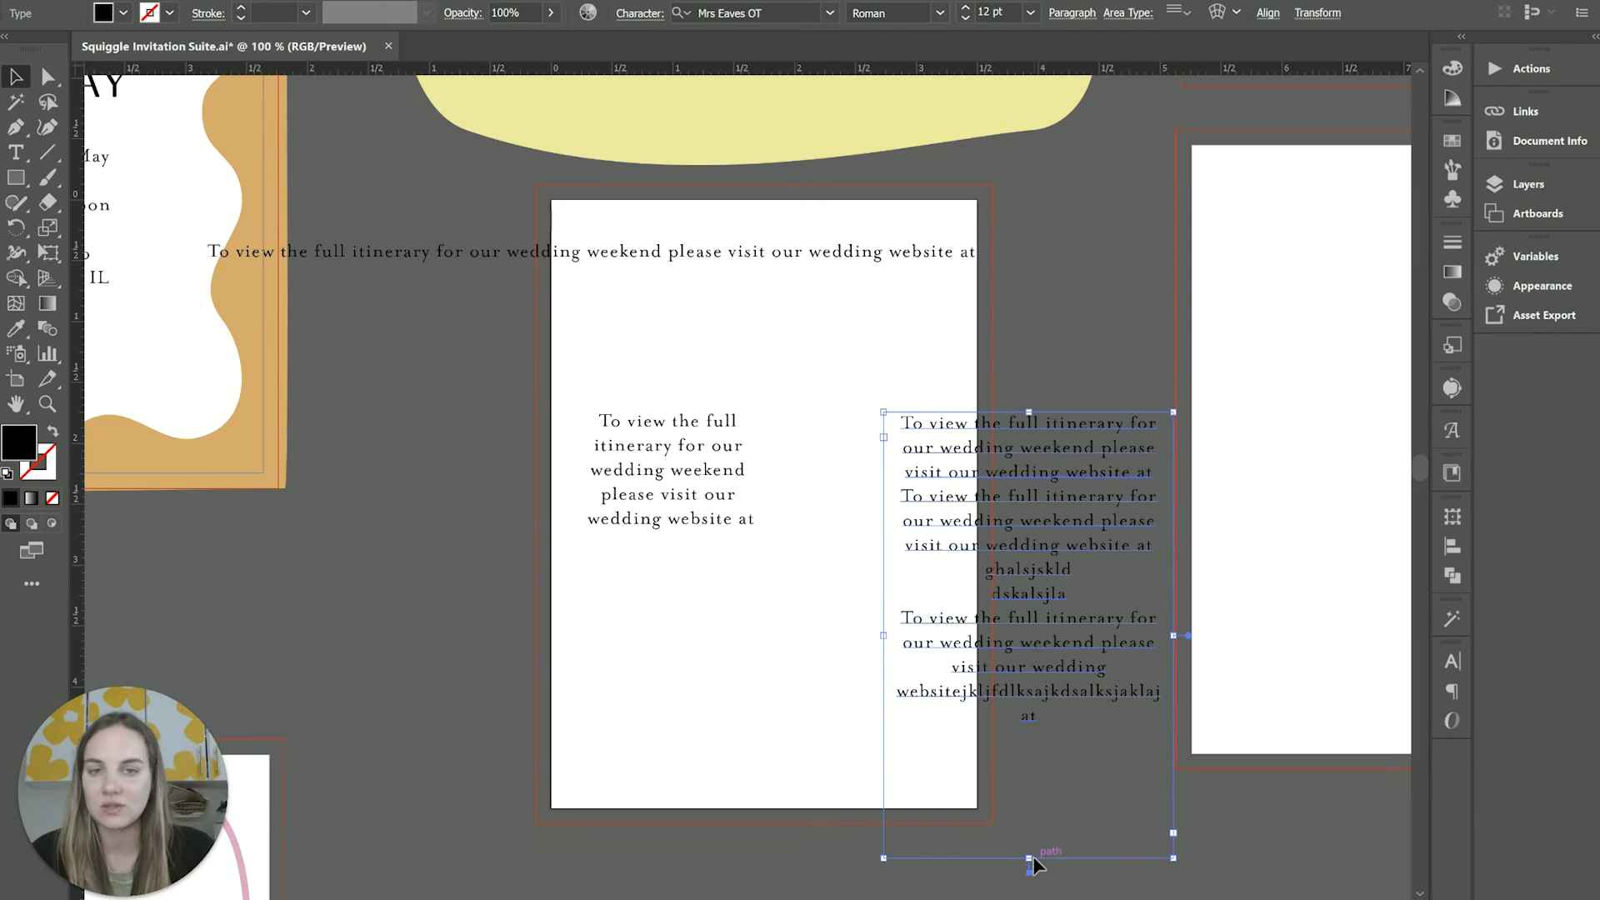
click(669, 470)
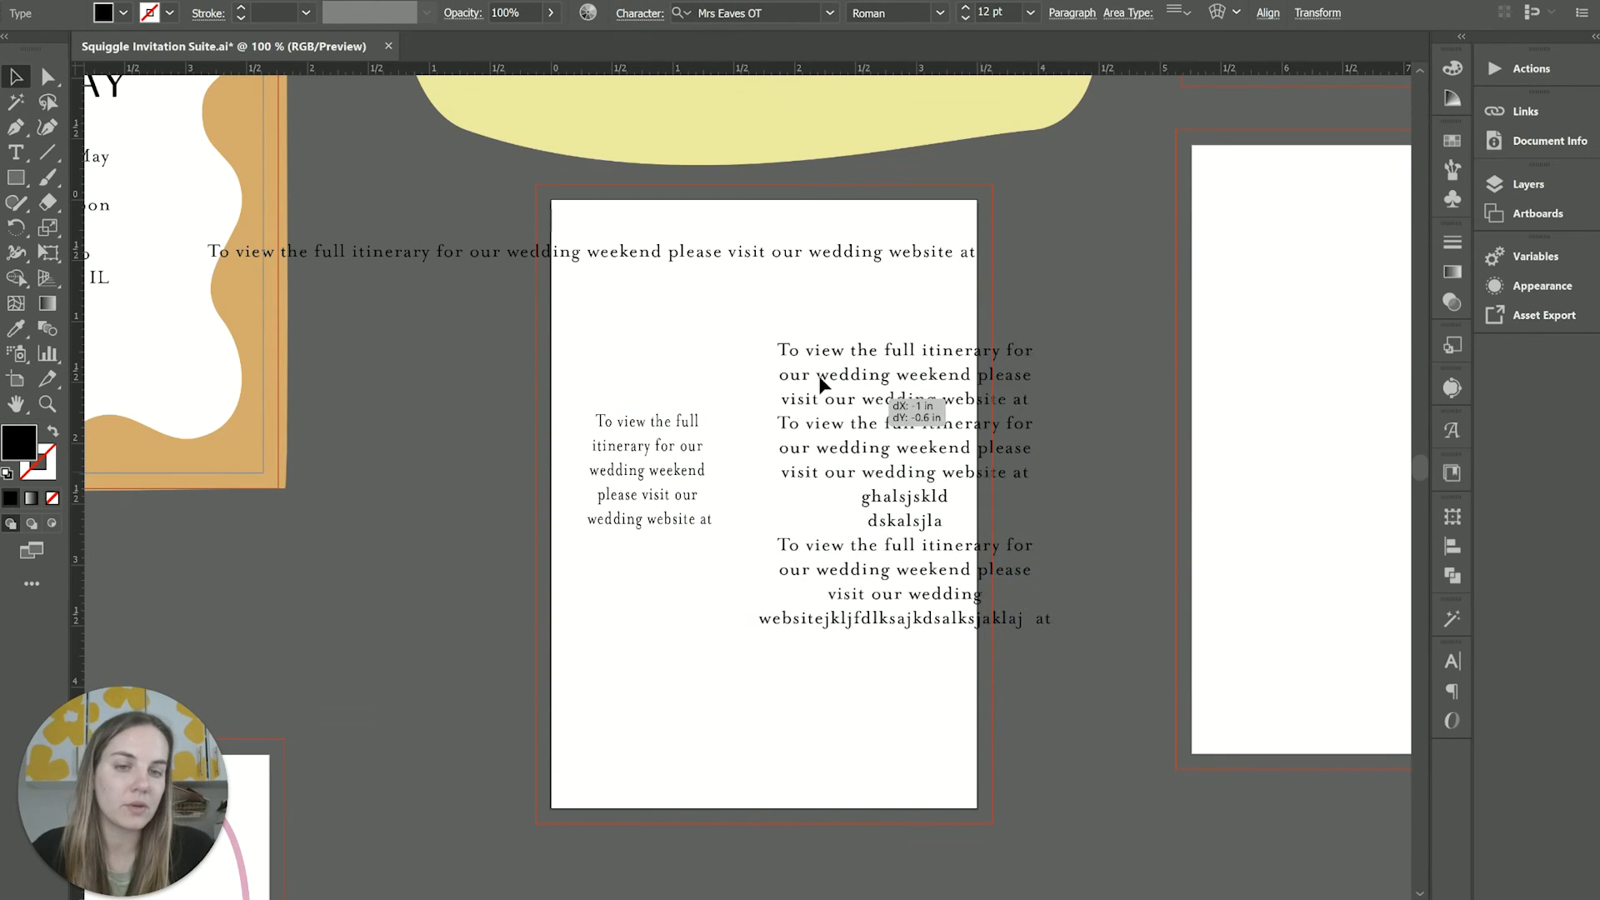
click(647, 470)
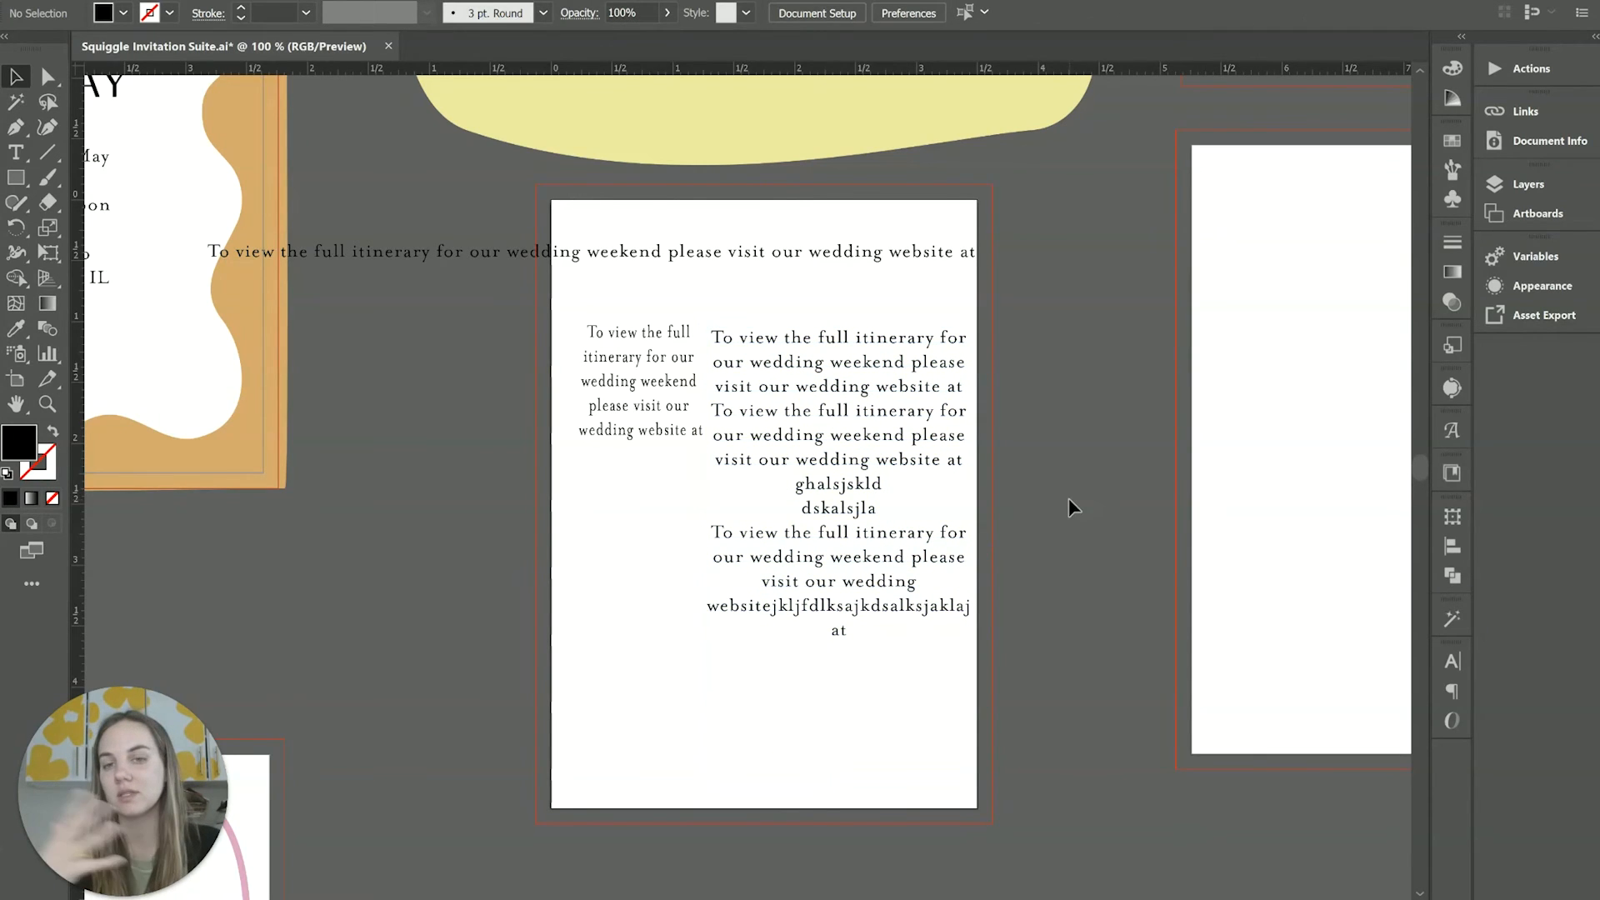
Delete the extra text boxes, leaving only the large paragraph block on the card
click(638, 381)
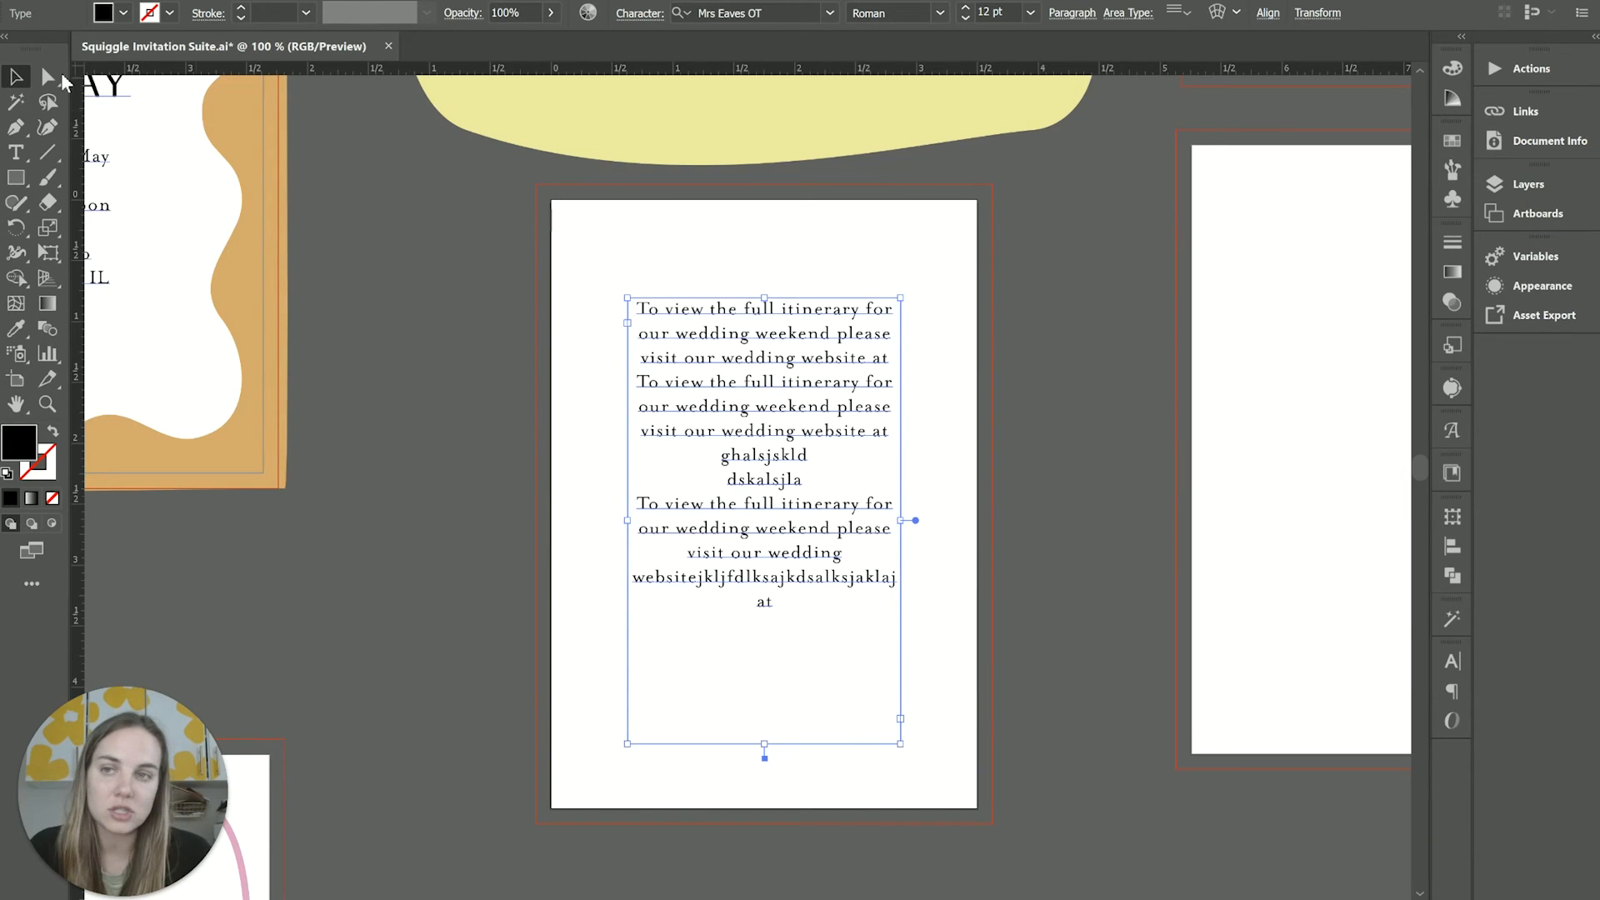
click(47, 78)
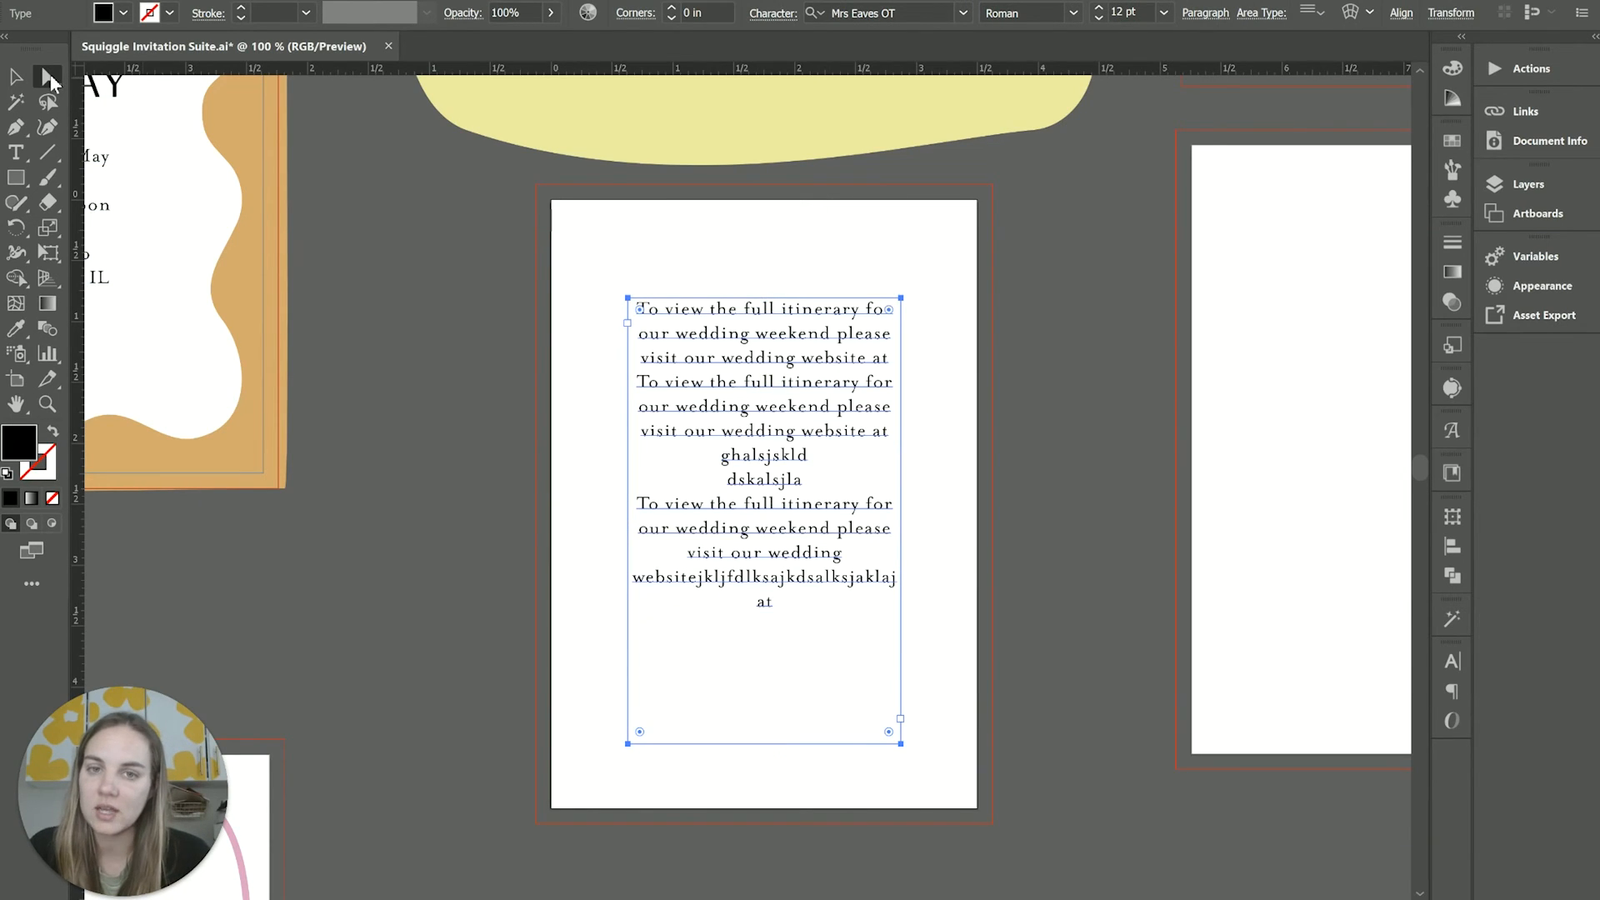
mouse_move(929, 301)
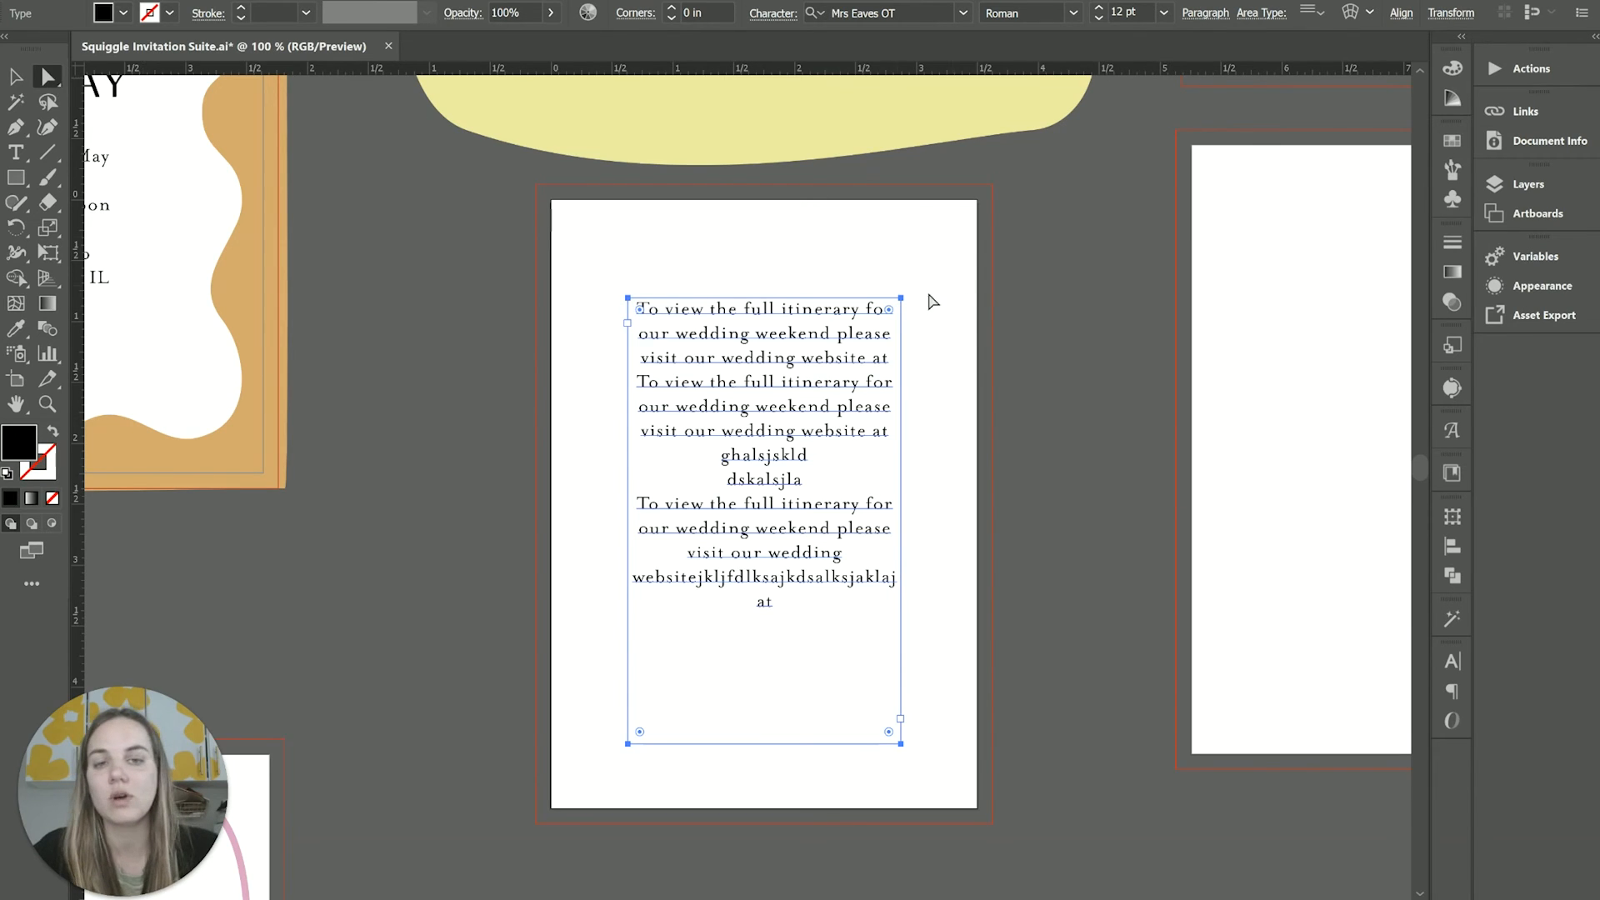
Drag a top corner anchor down so the frame's top edge slants and text reflows
click(900, 304)
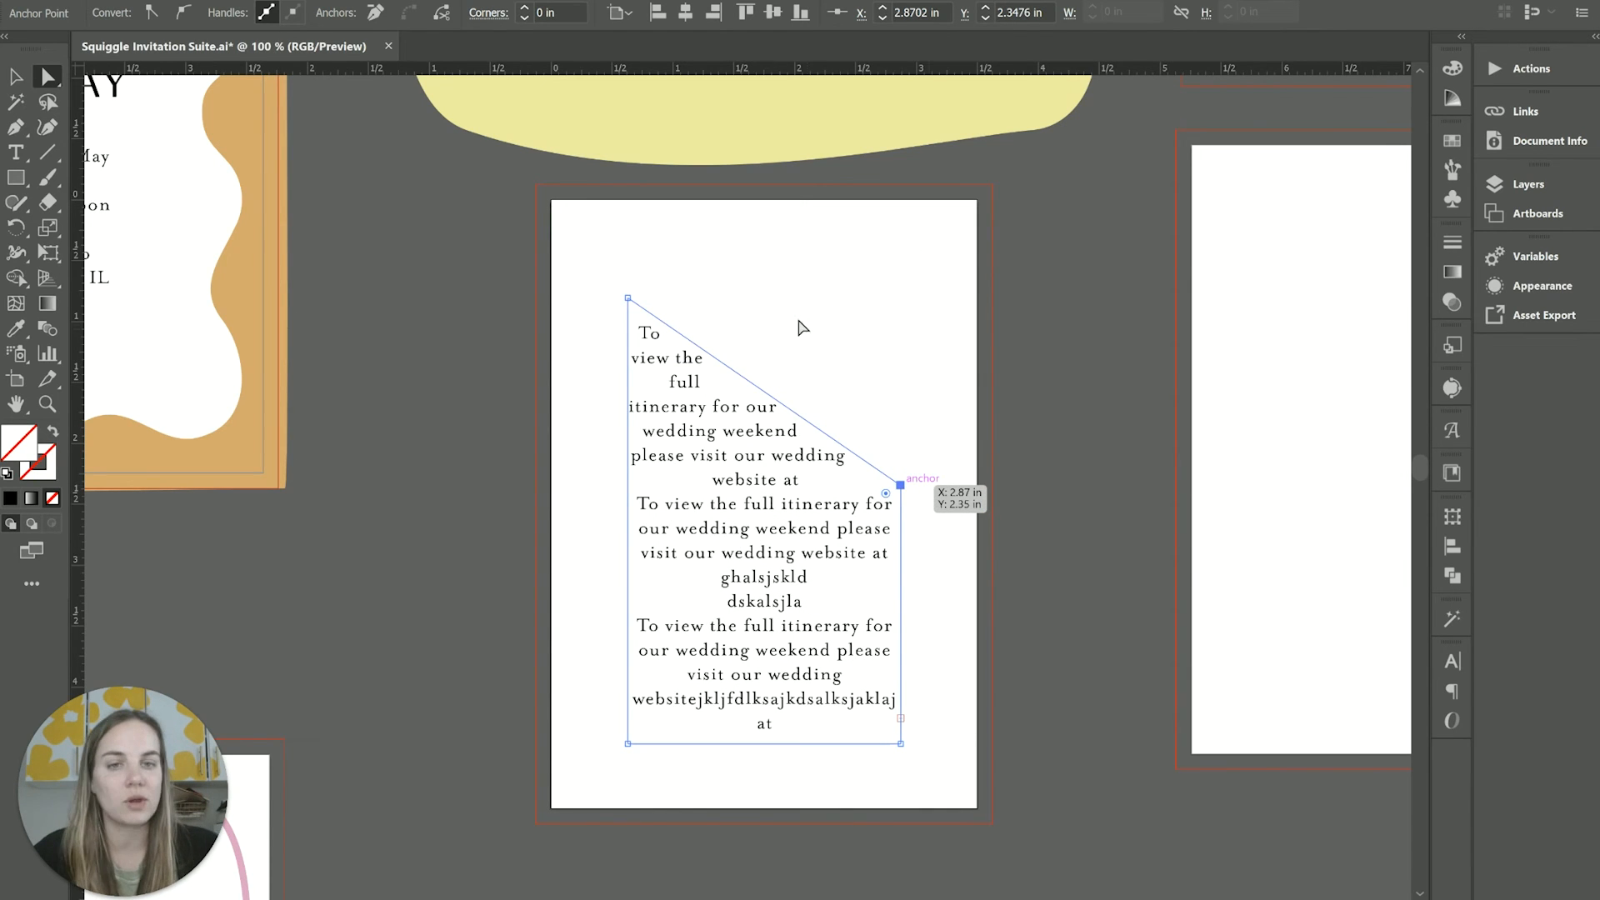
mouse_move(904, 495)
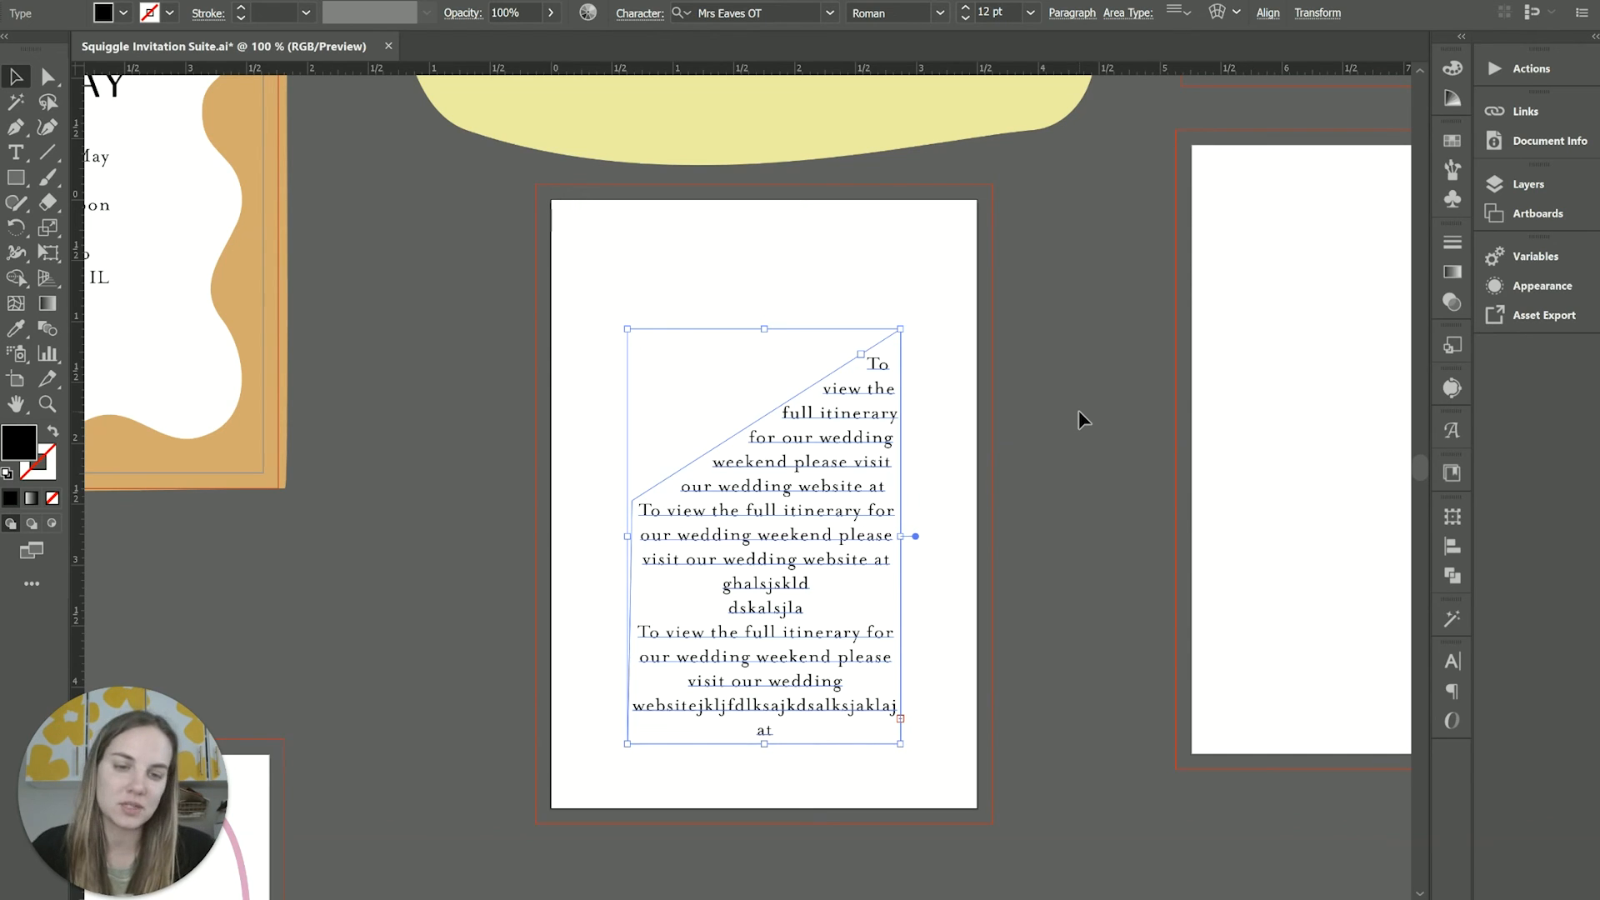
mouse_move(919, 551)
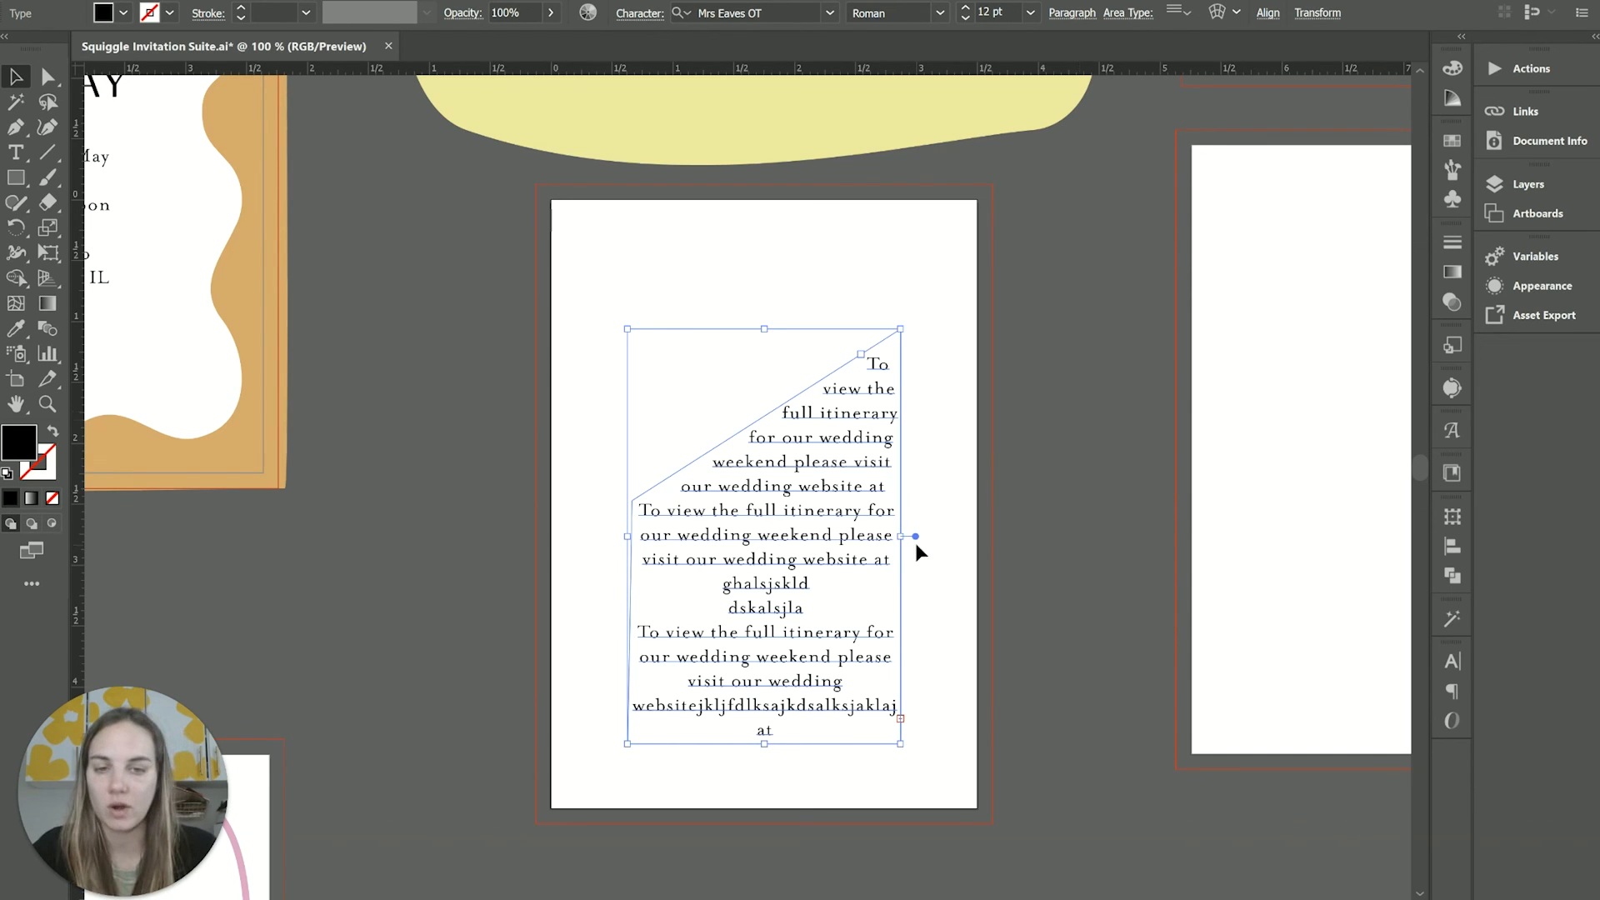
mouse_move(915, 549)
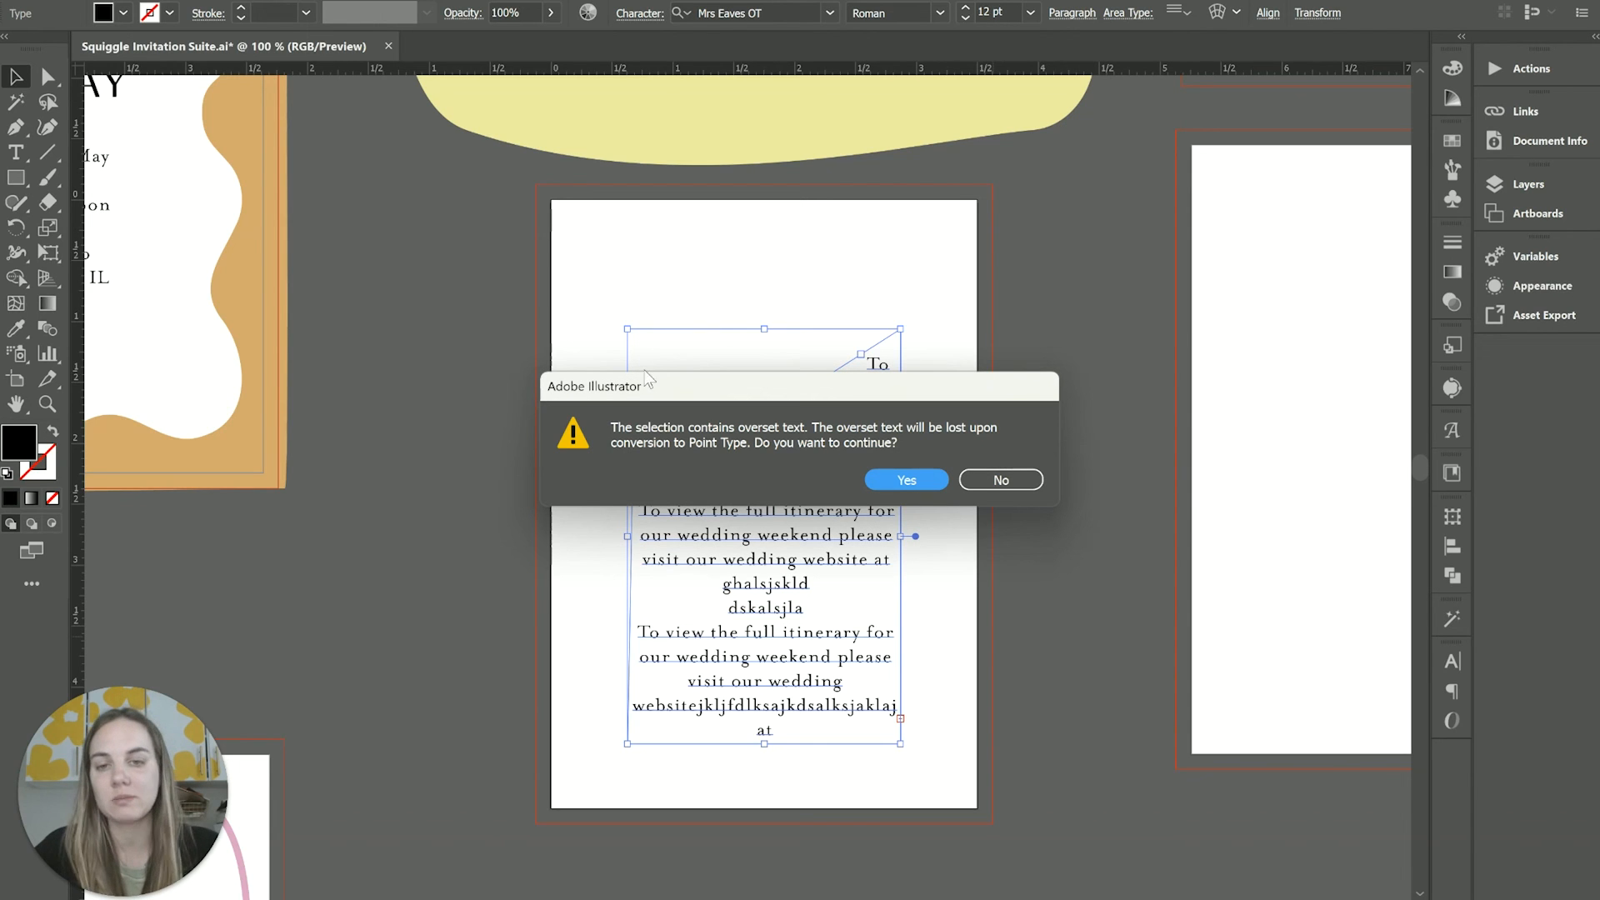
mouse_move(648, 428)
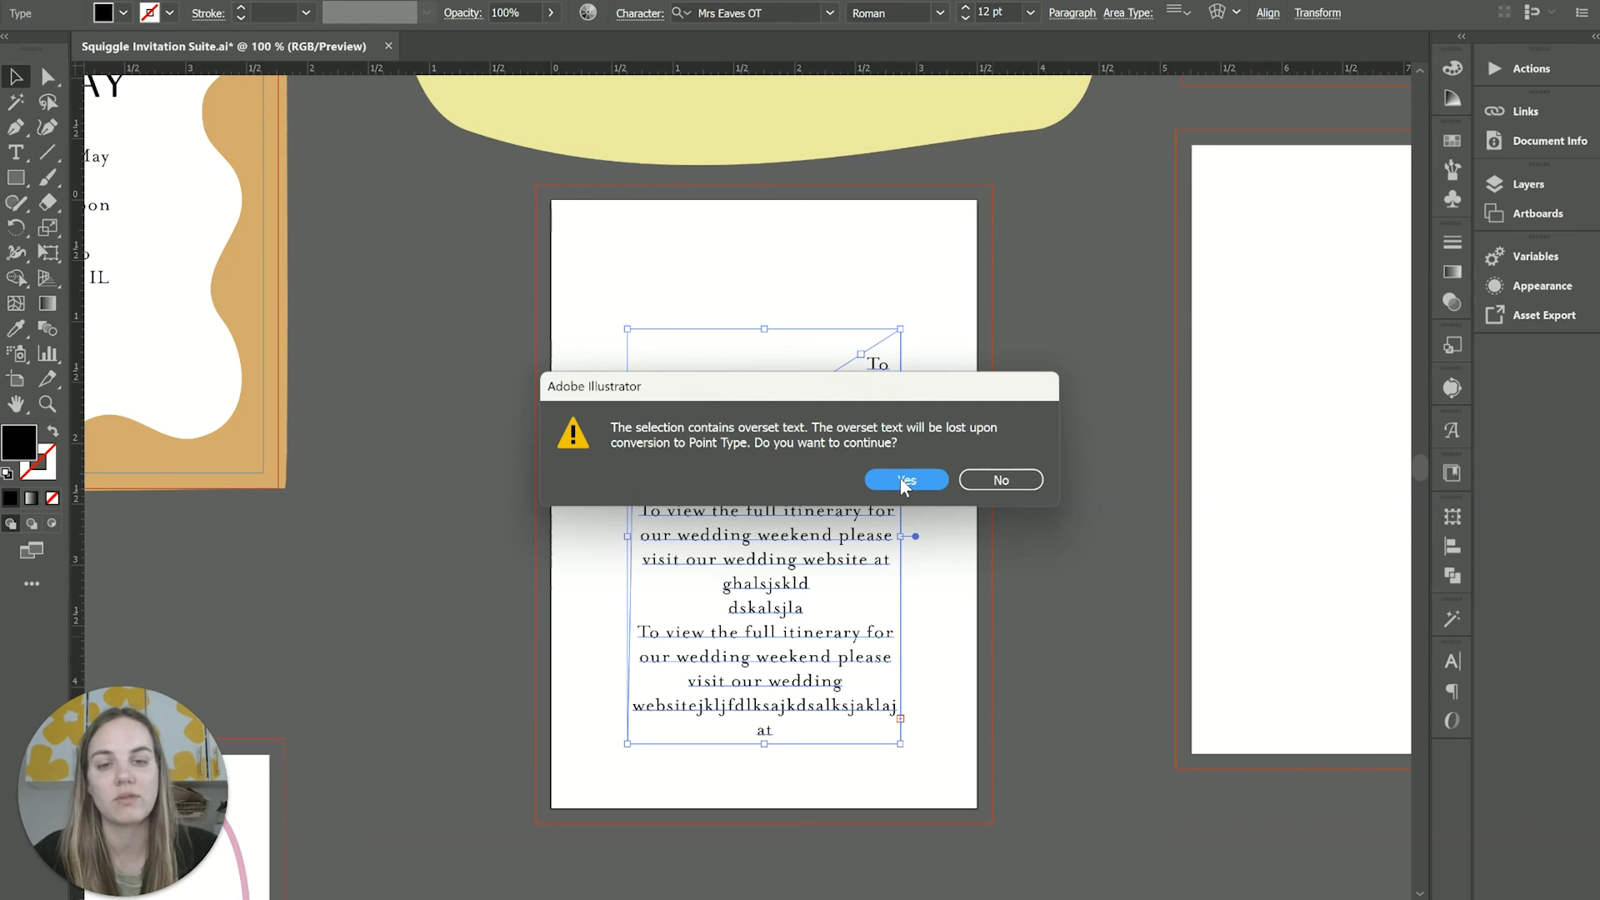
Convert the slanted paragraph to point type, accepting the overset-text warning
click(904, 480)
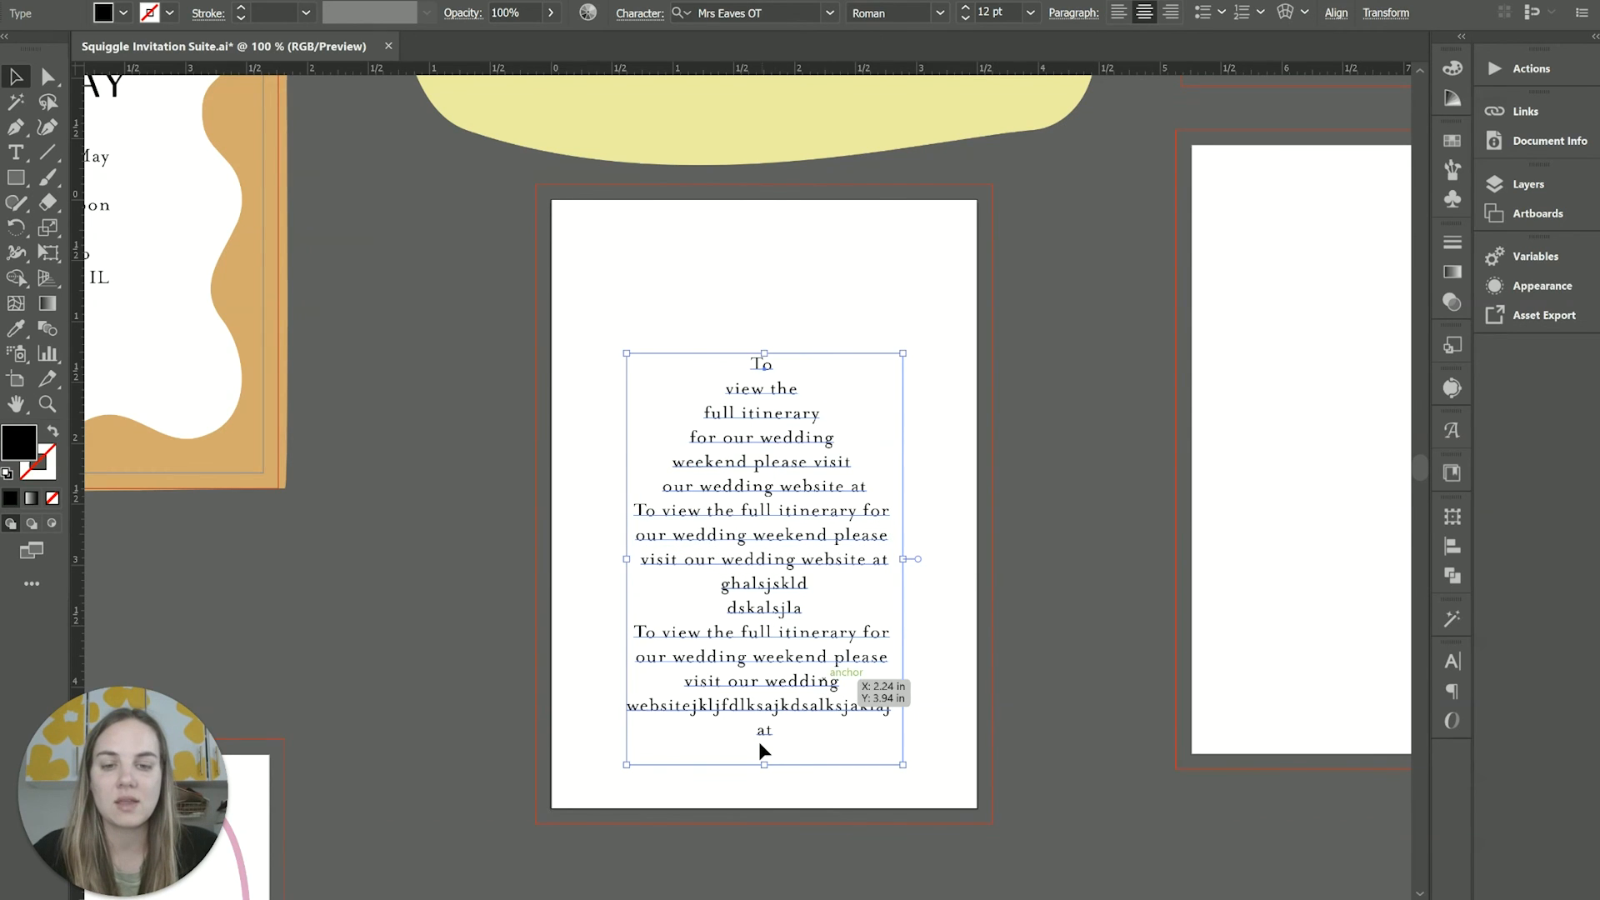
mouse_move(770, 767)
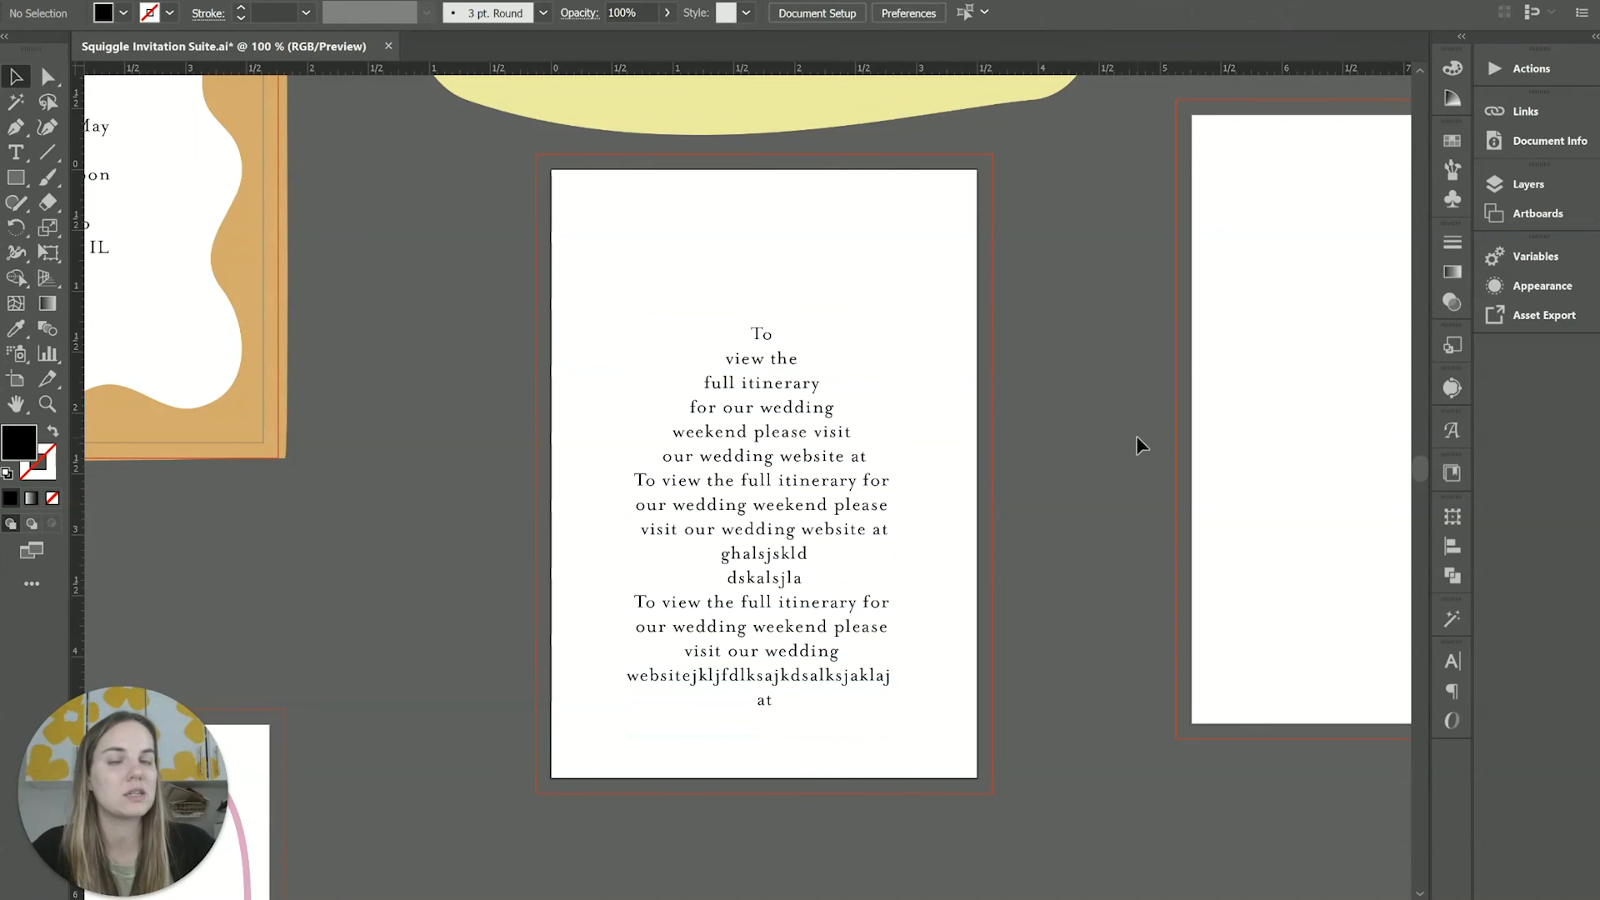
Deselect the text and zoom out to 50% to view the whole invitation suite
click(761, 505)
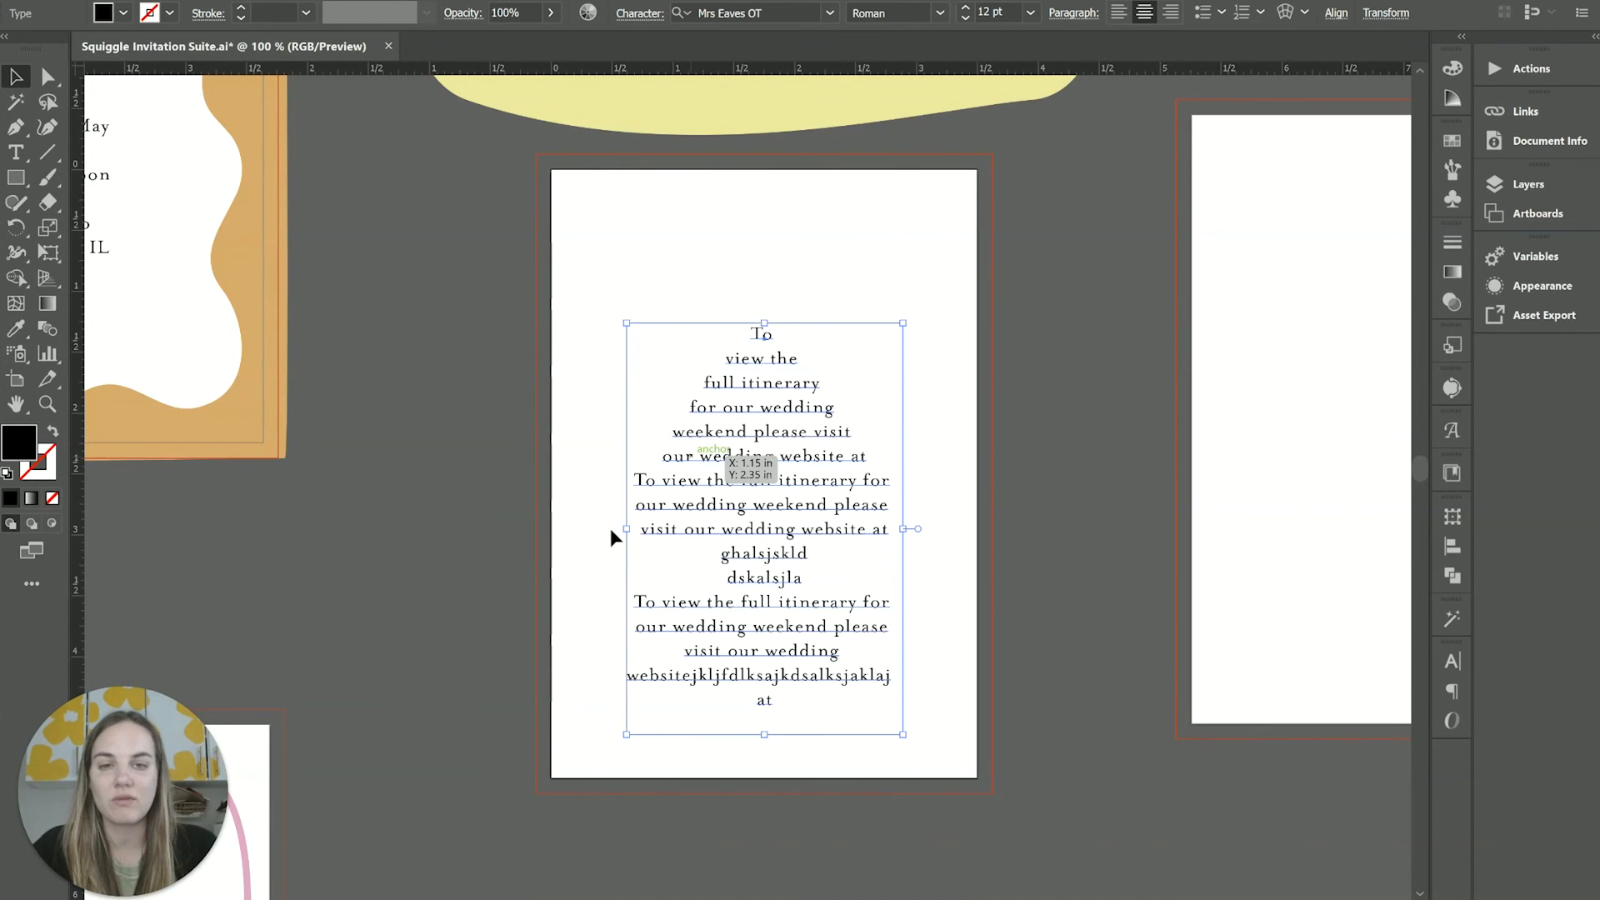
mouse_move(847, 427)
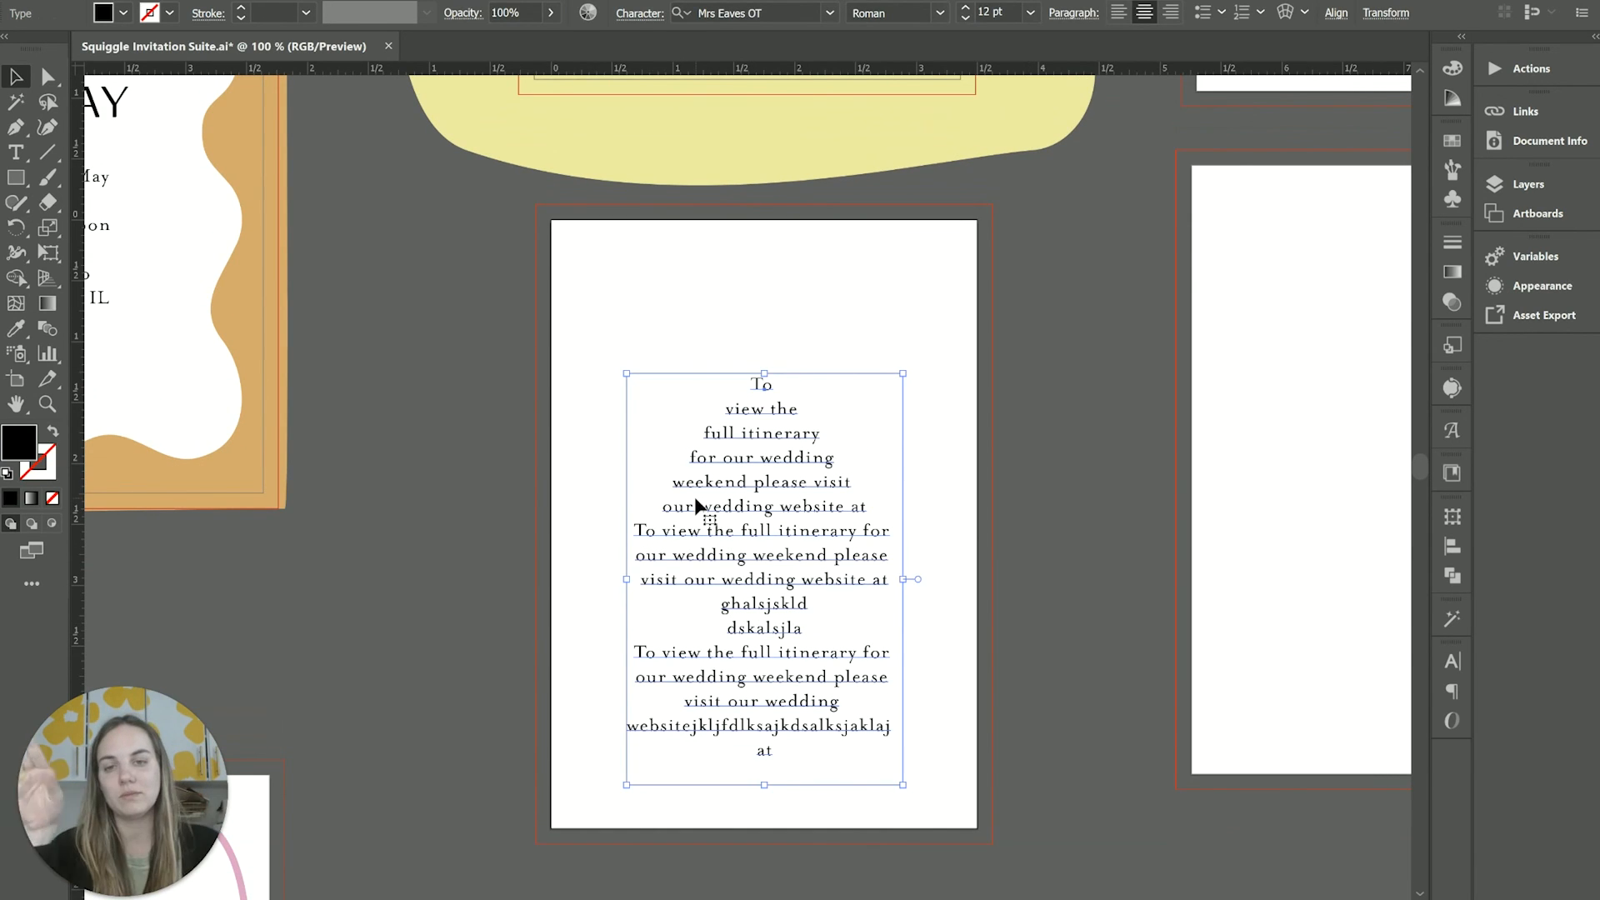
mouse_move(1072, 540)
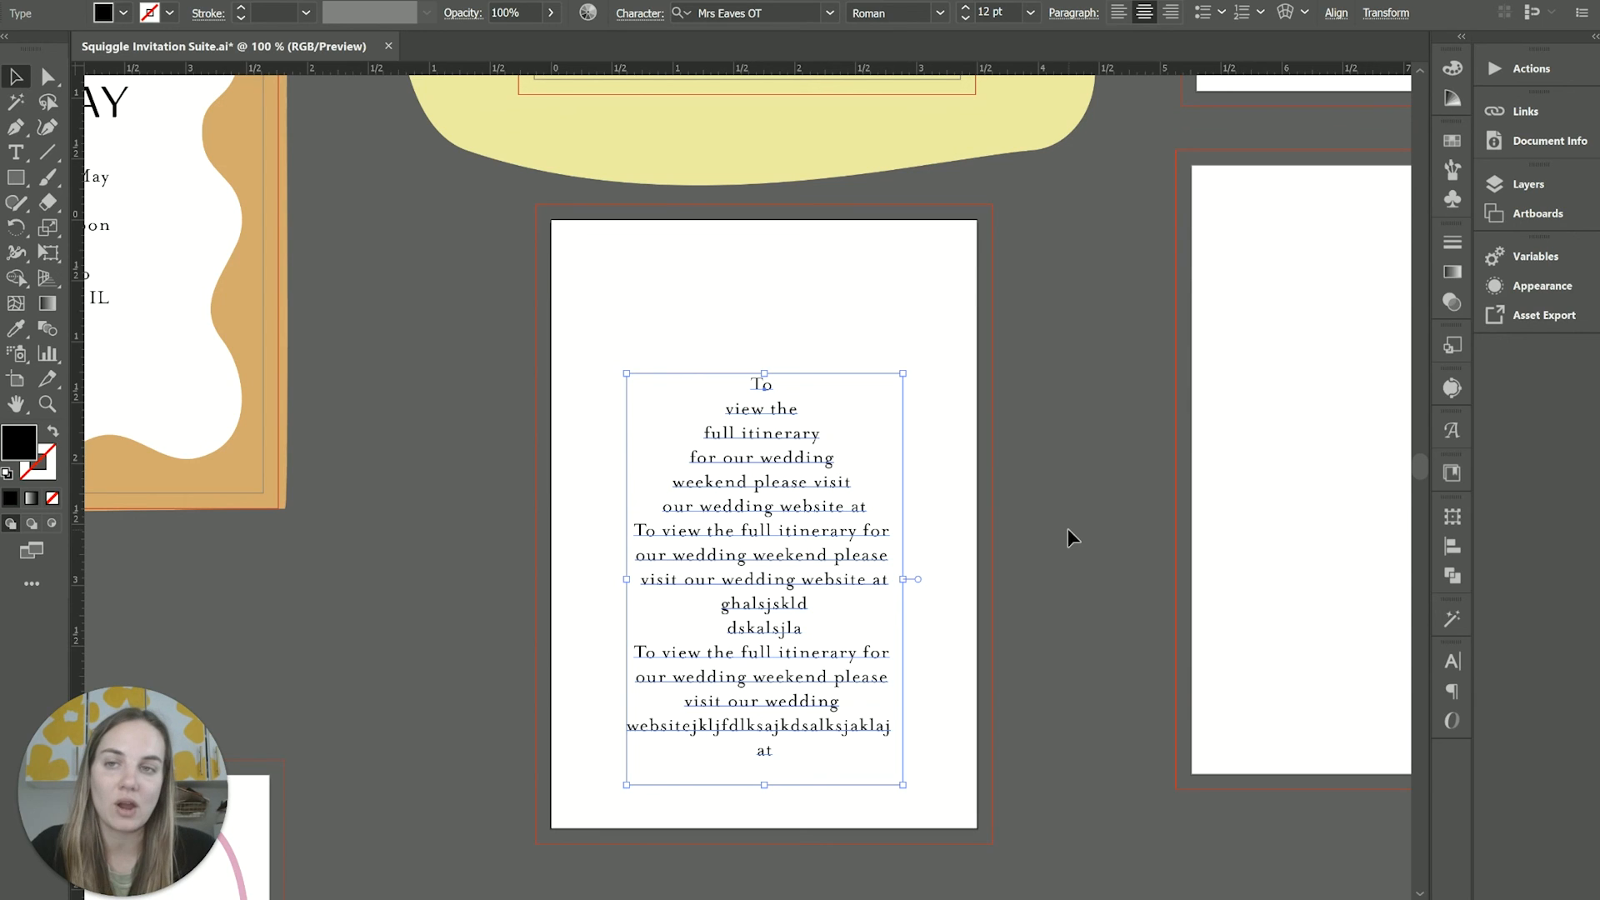
click(1000, 429)
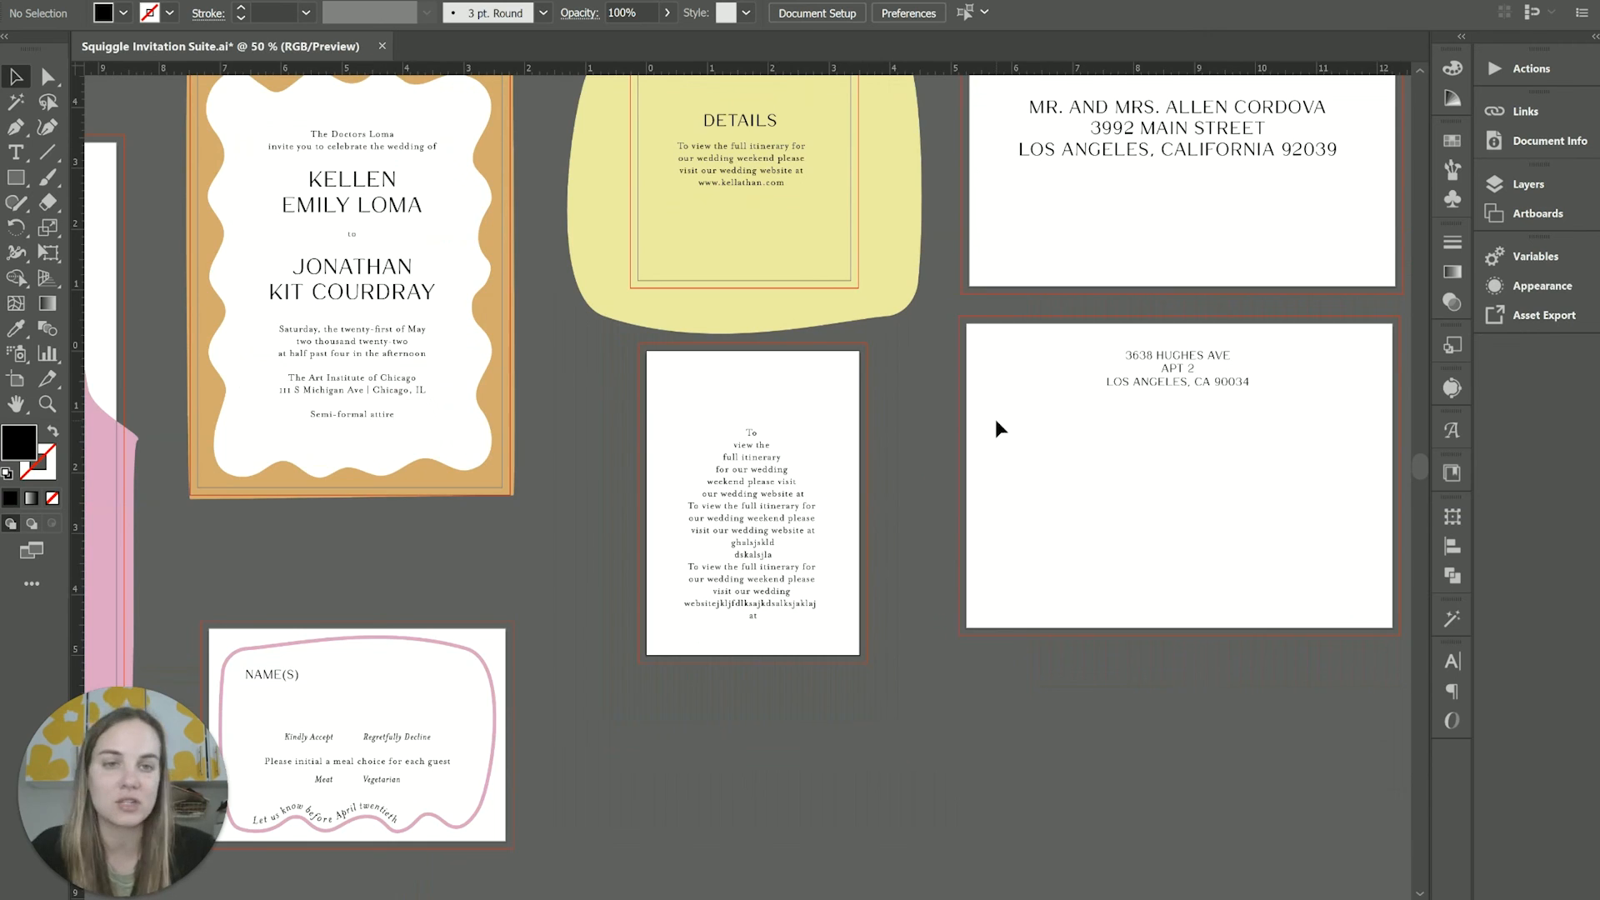
scroll(down, 3)
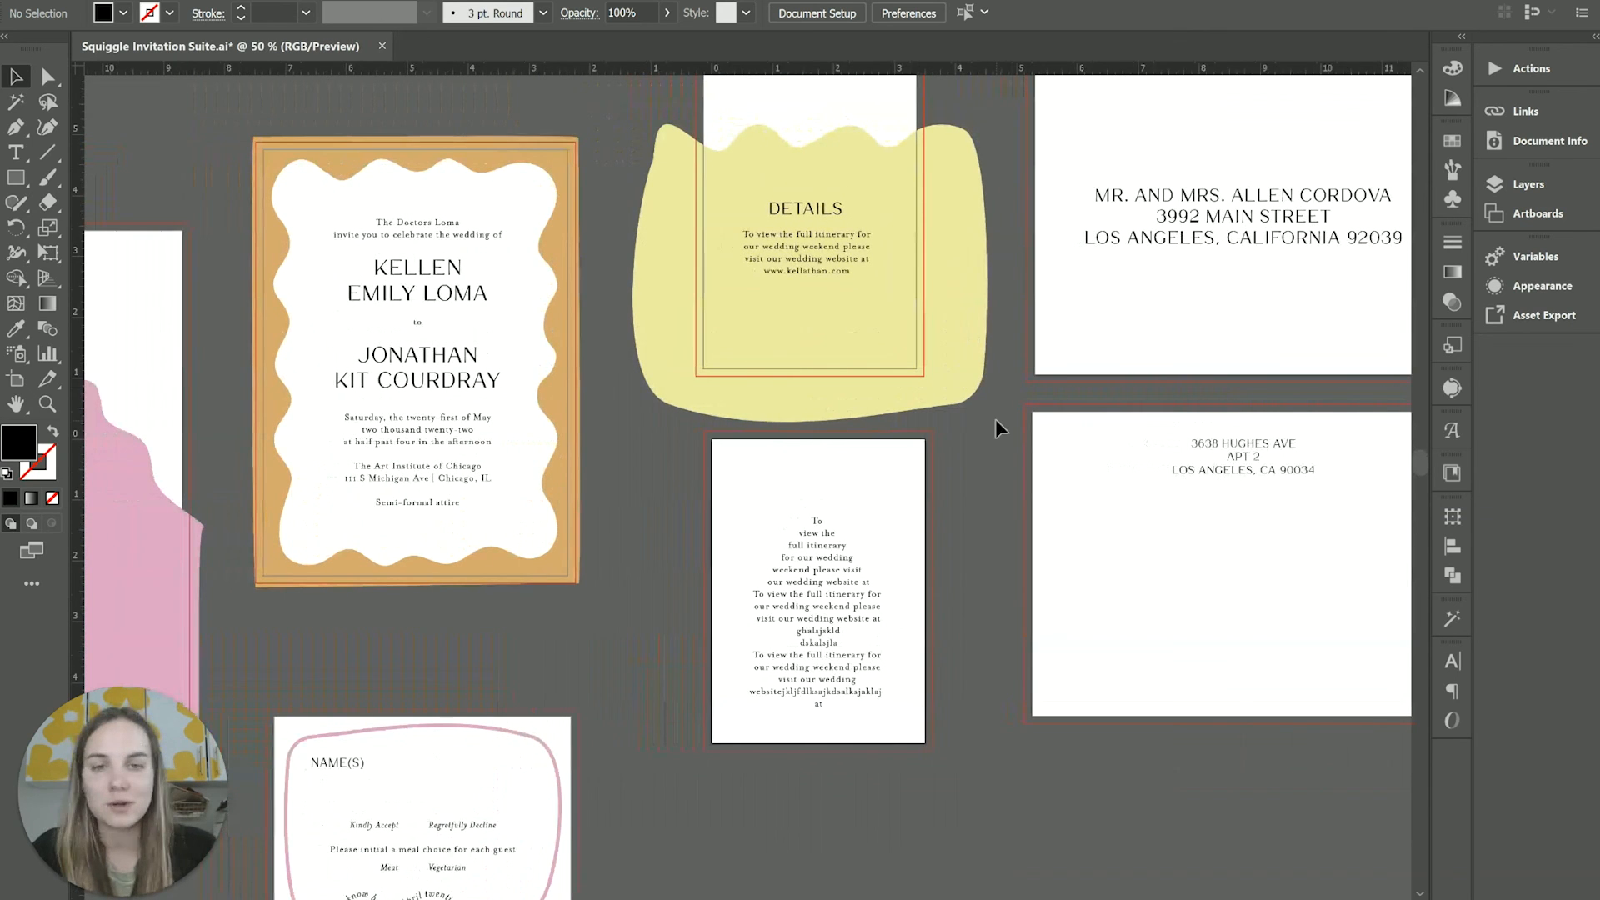
scroll(down, 3)
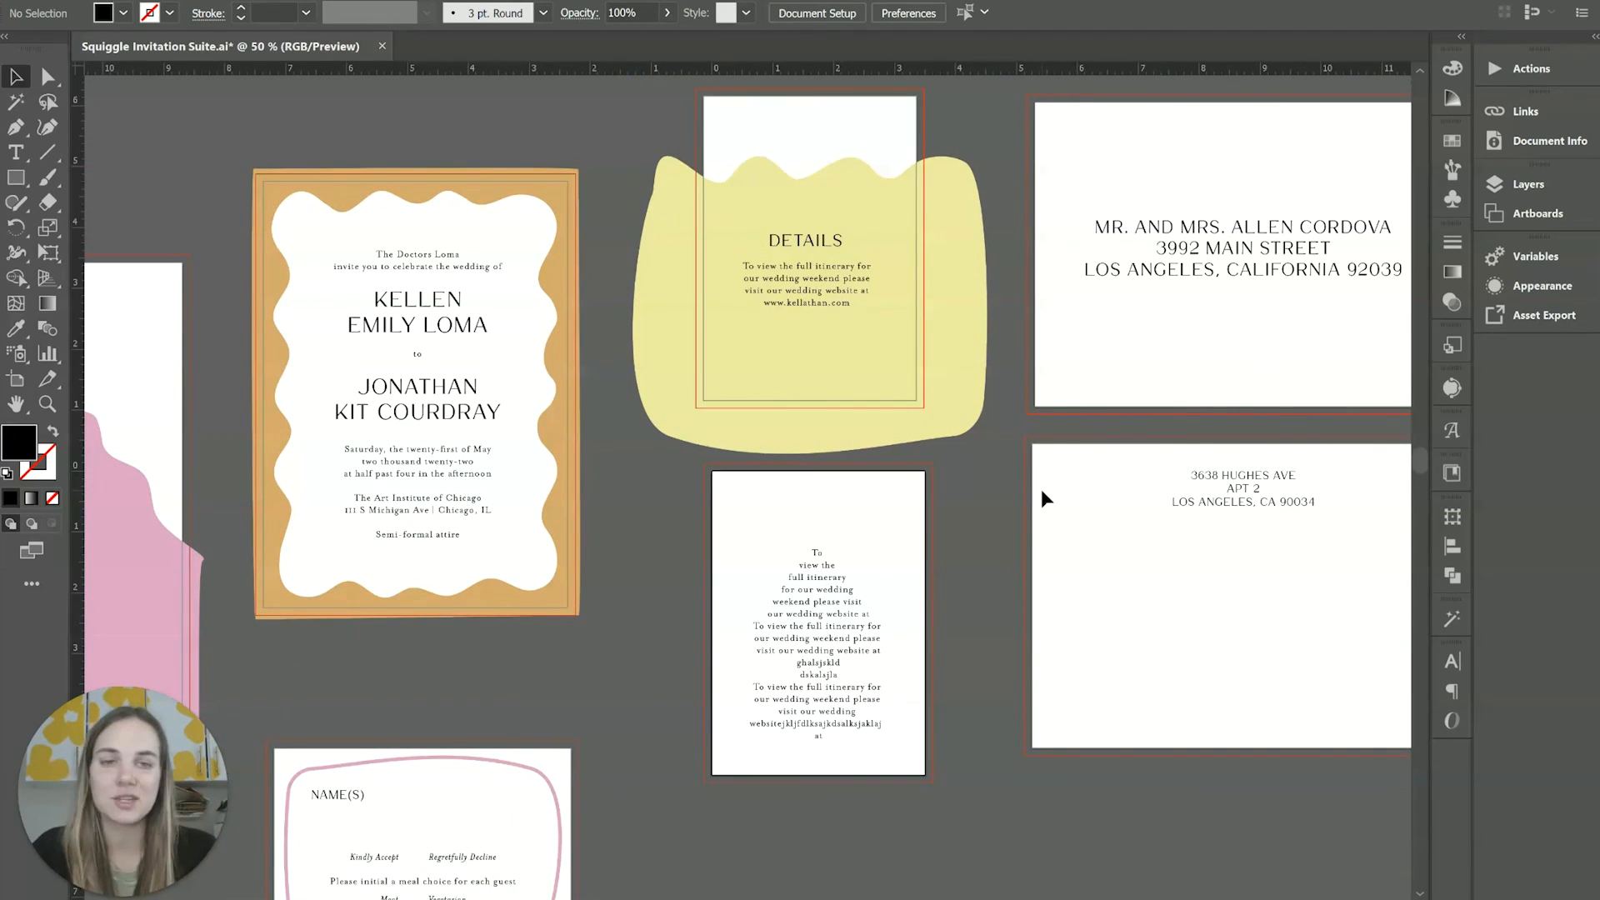